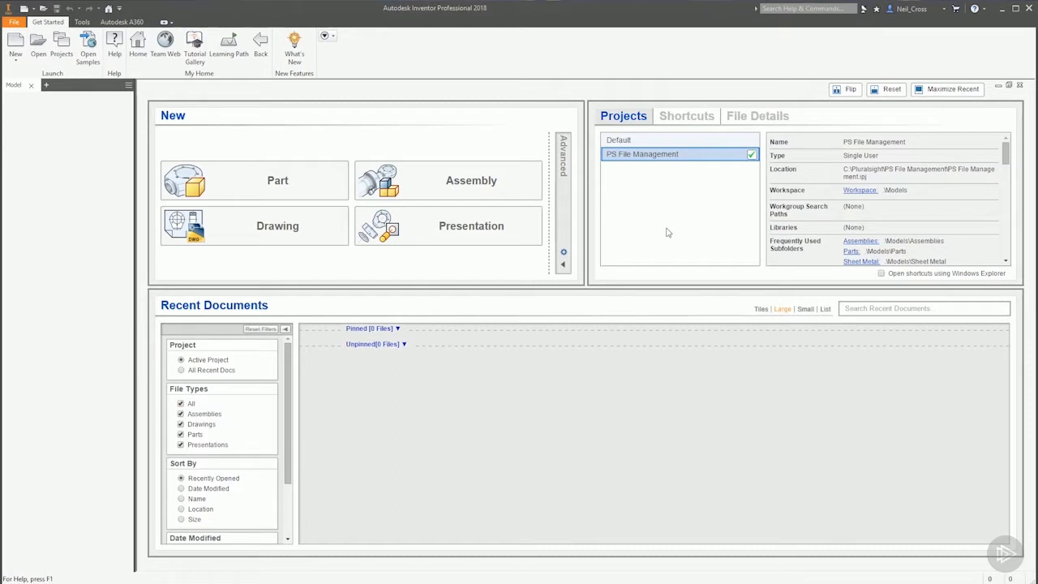
mouse_move(577, 283)
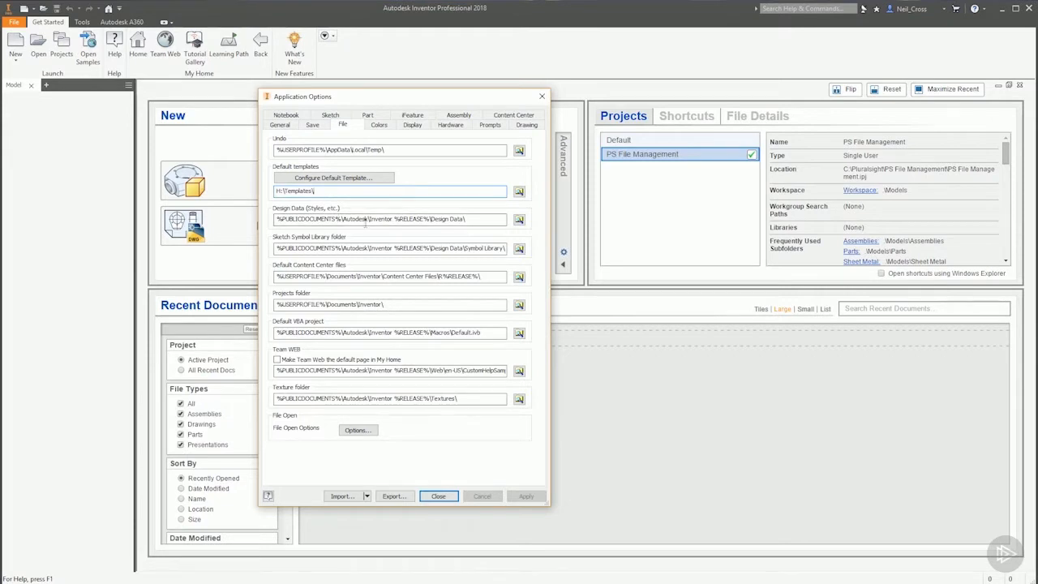
Step: Set the default templates path to %PUBLICDOCUMENTS%\Autodesk\Inventor %RELEASE%\Templates\ and accept the warning
triple_click(390, 190)
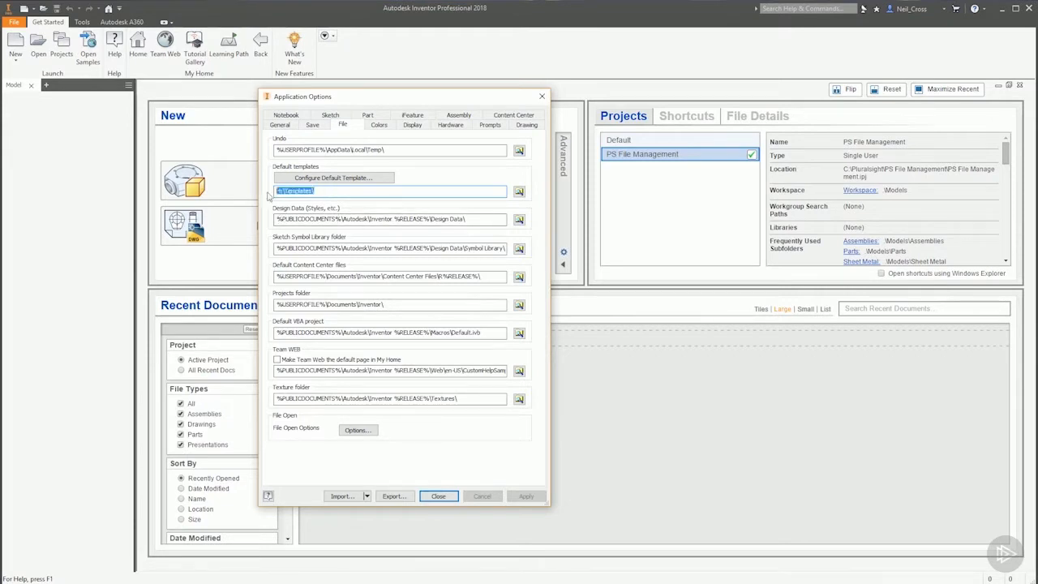
mouse_move(462, 232)
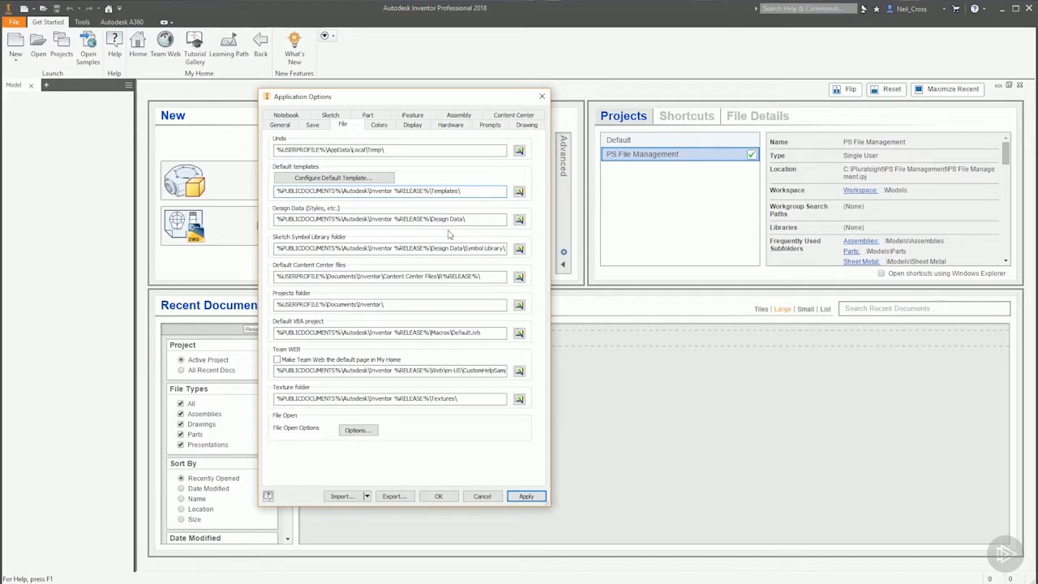
left_click(526, 496)
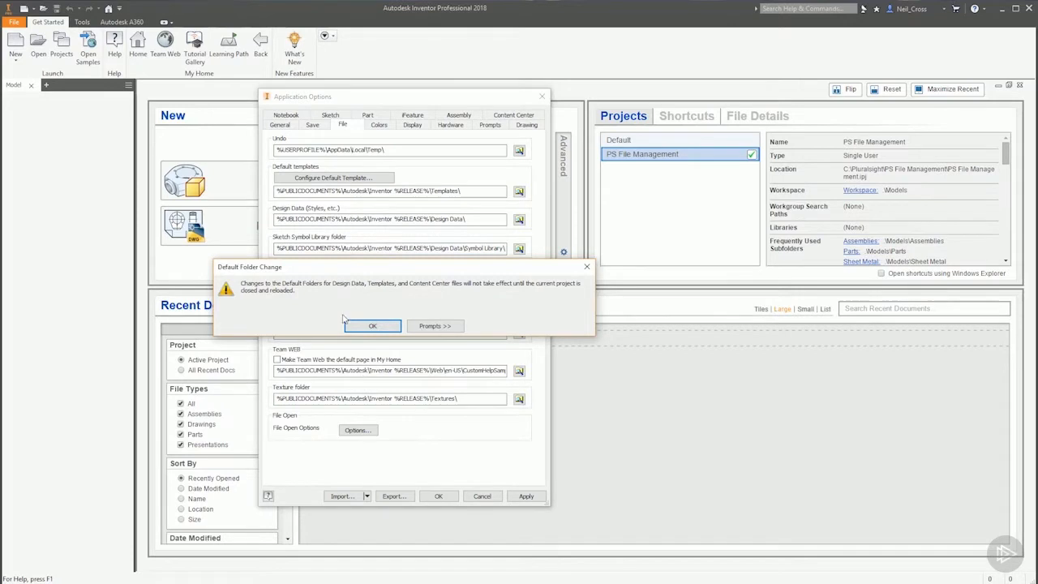
left_click(373, 325)
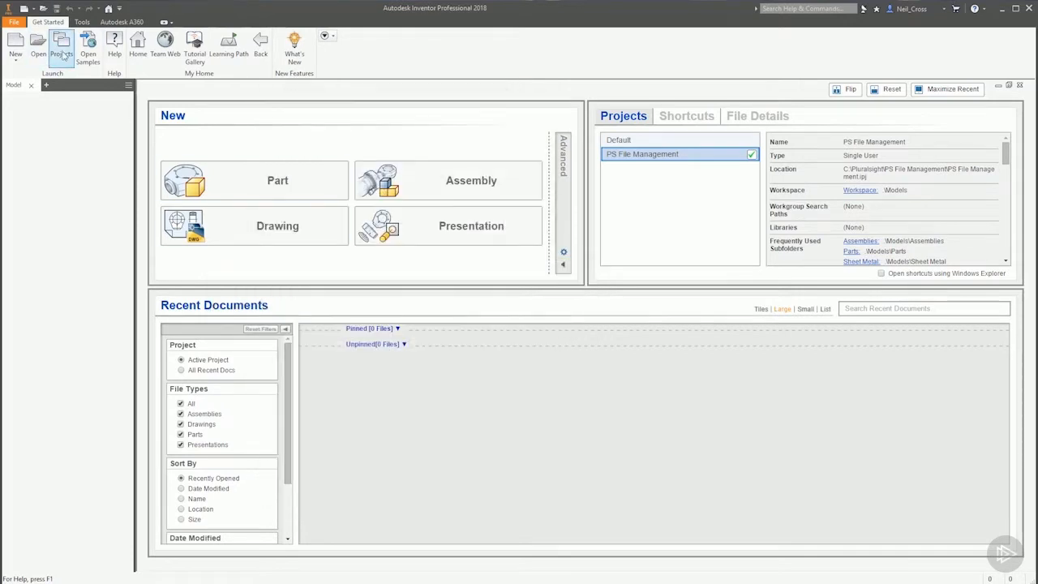
Step: Reactivate PS File Management as the active project and close the project list
left_click(61, 49)
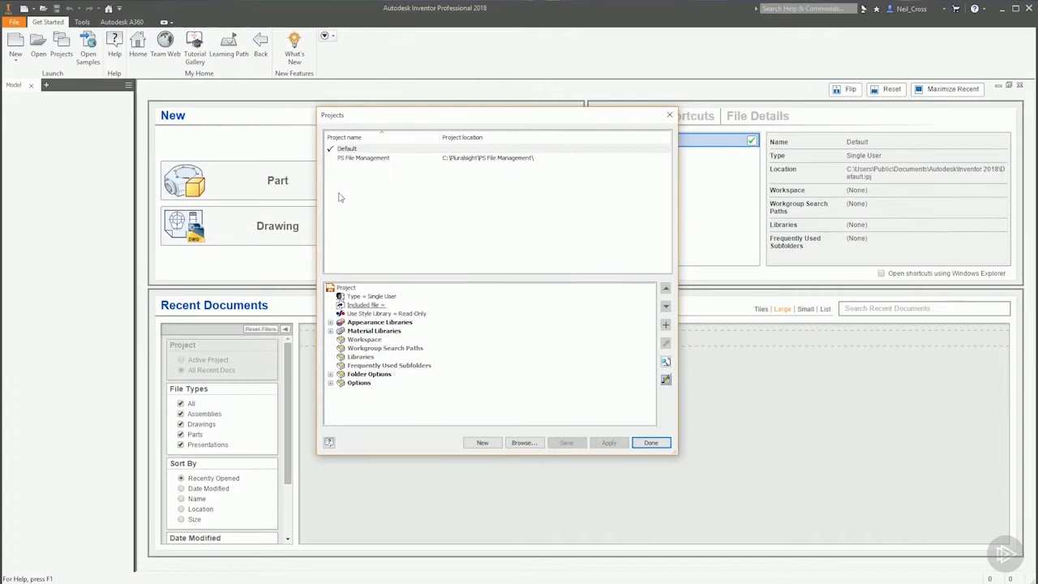
left_click(364, 157)
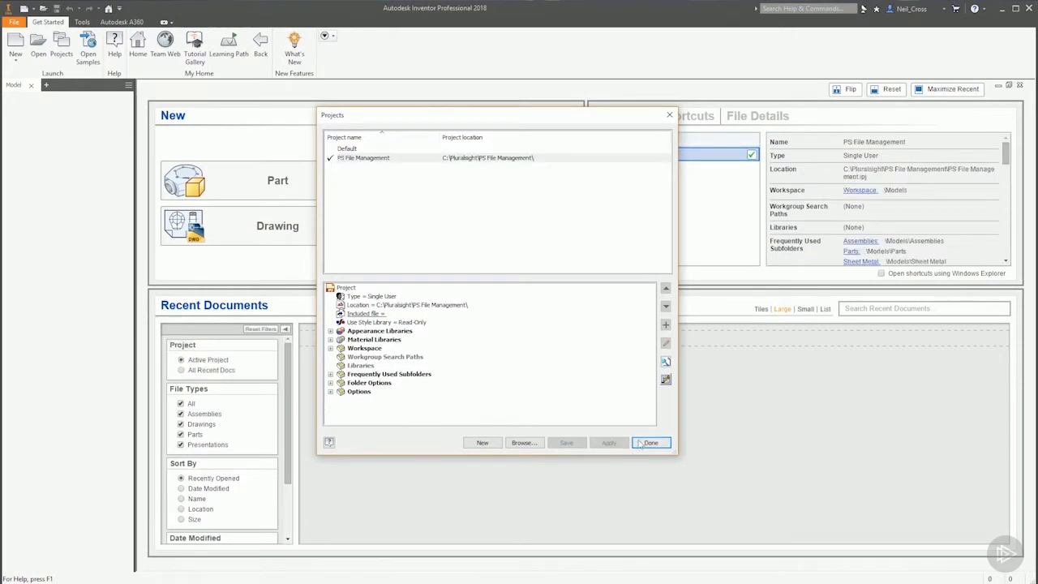
left_click(651, 443)
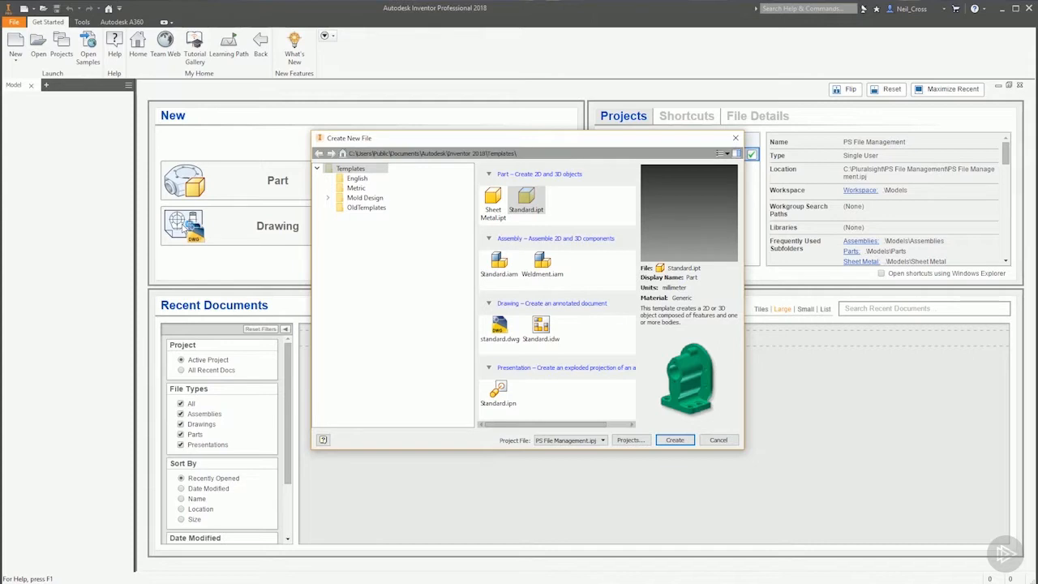
mouse_move(596, 186)
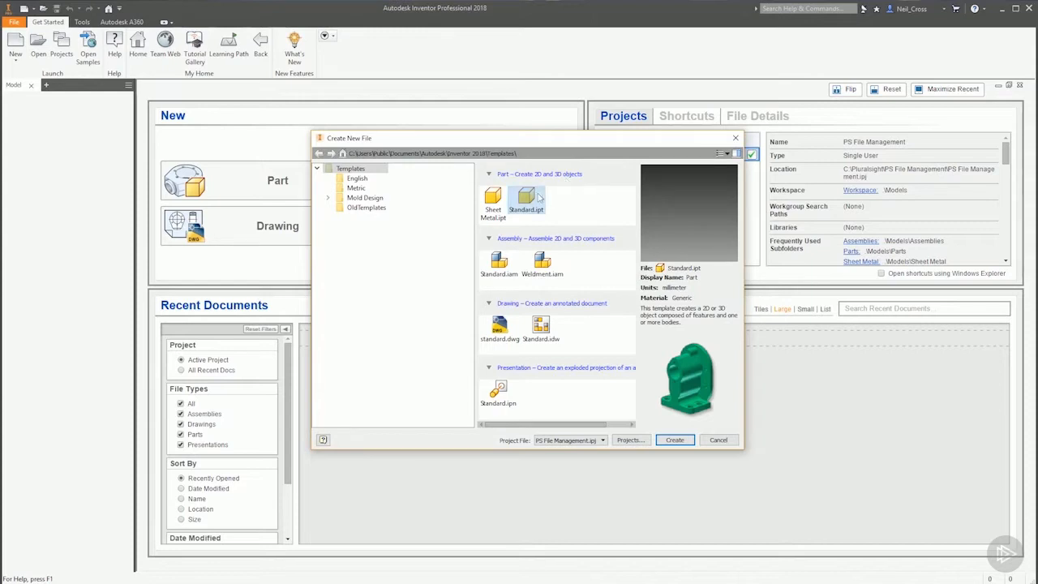
mouse_move(528, 202)
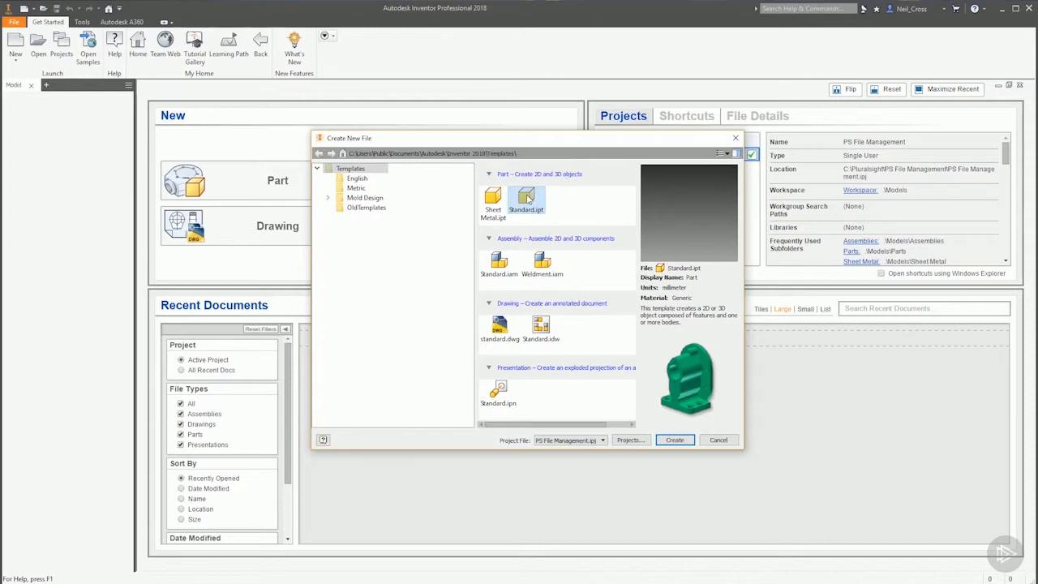
mouse_move(527, 199)
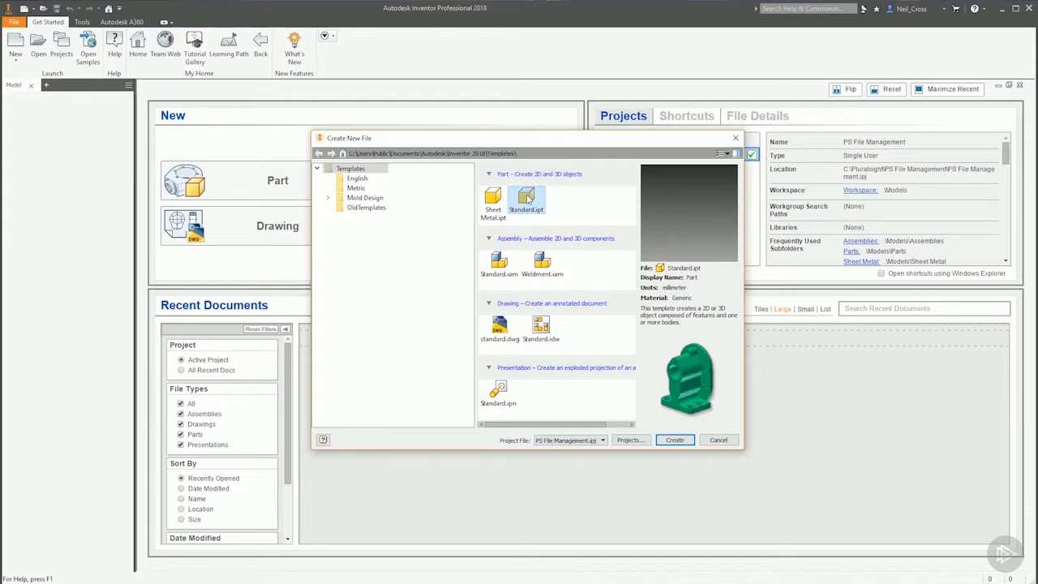
mouse_move(575, 197)
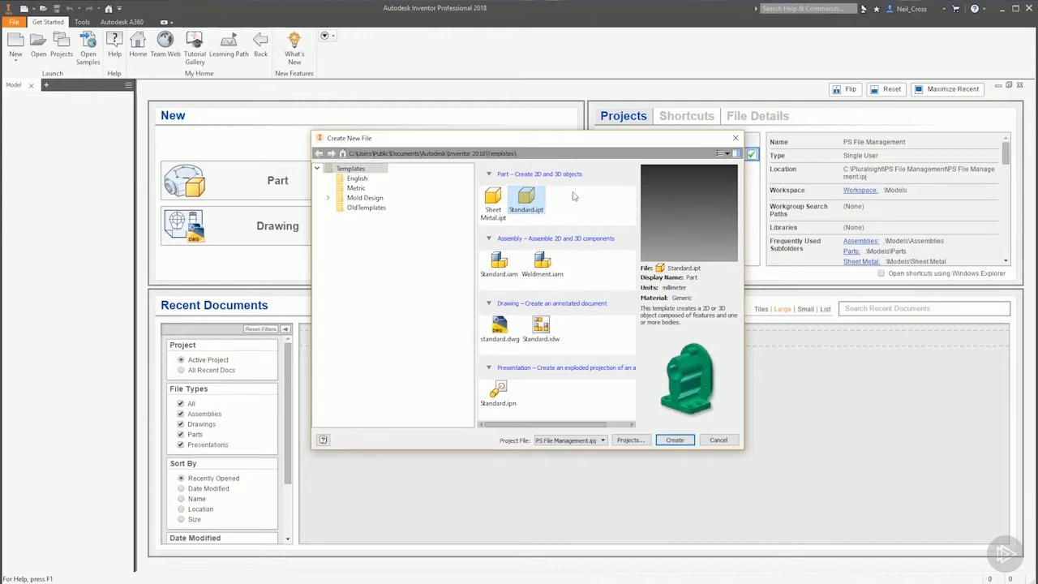
mouse_move(627, 188)
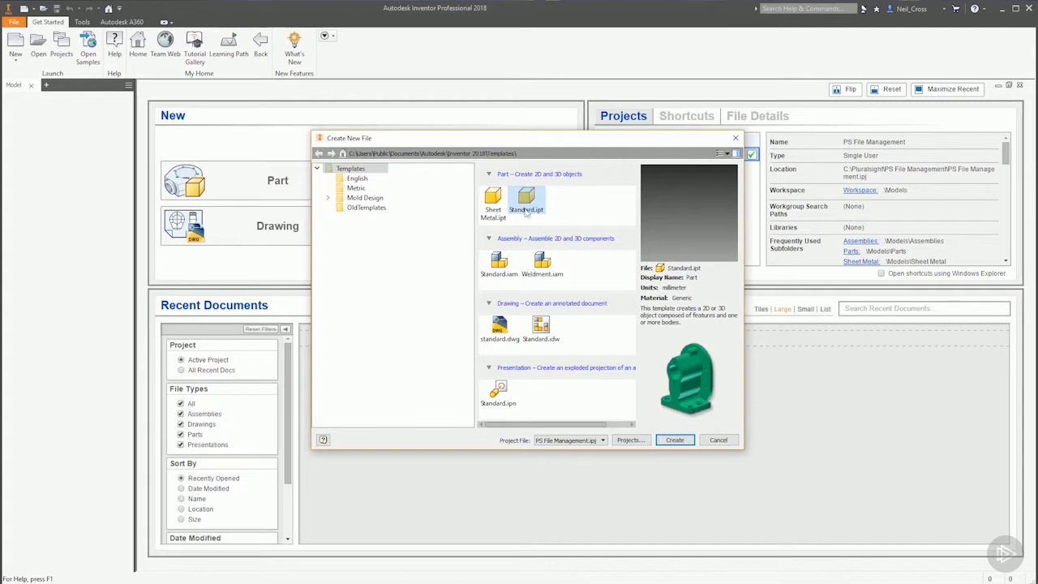
mouse_move(526, 201)
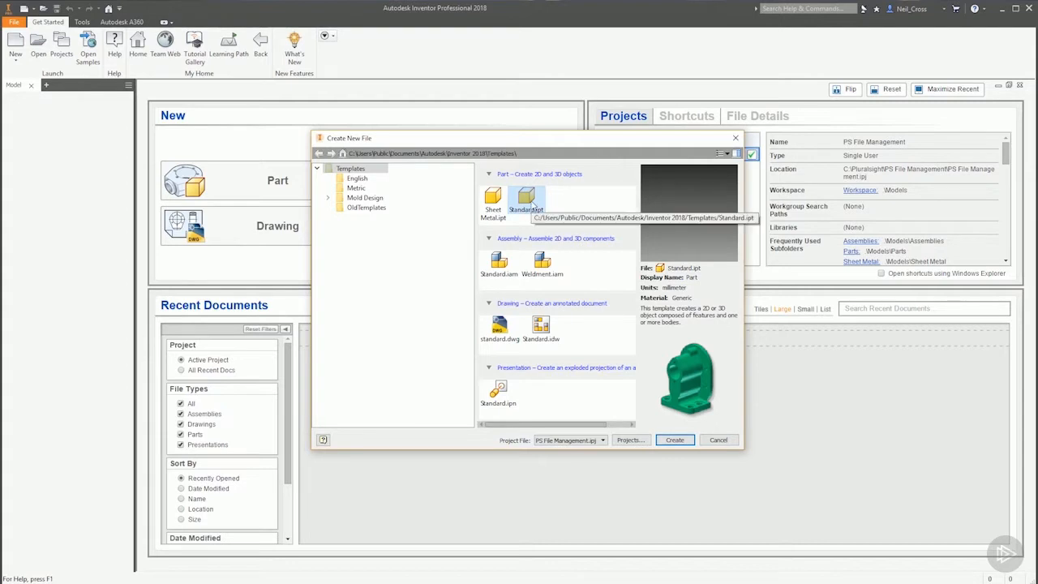
mouse_move(540, 227)
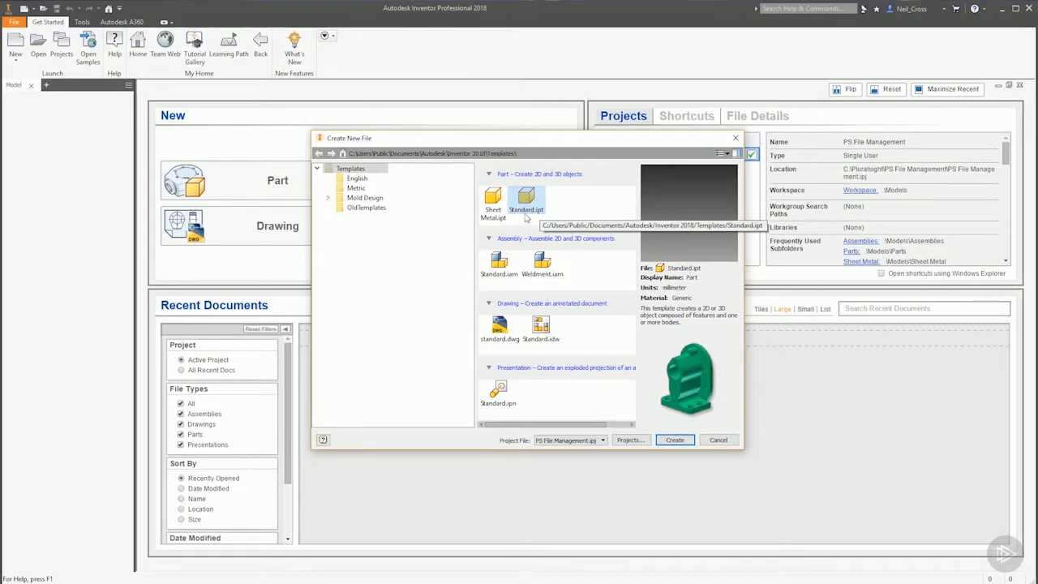
mouse_move(509, 244)
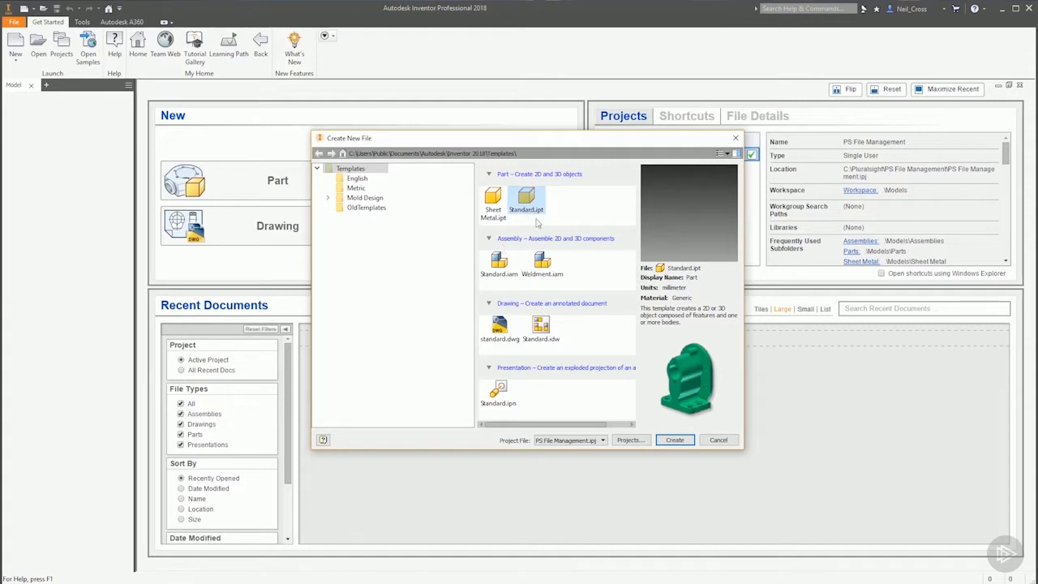
Step: Preview the Standard.iam and Standard.ipt templates, then cancel the new-file dialog
left_click(499, 264)
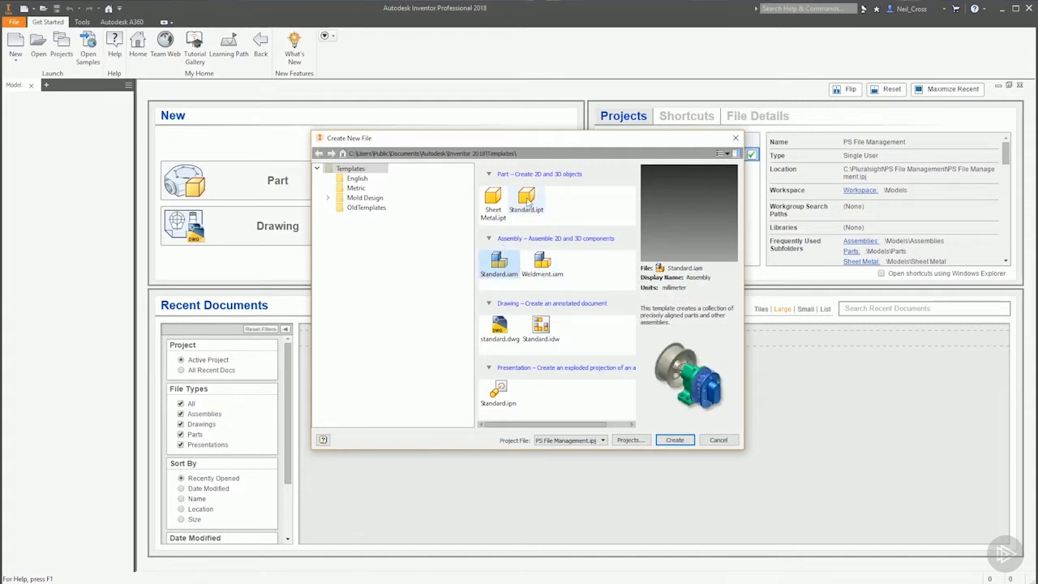
left_click(526, 197)
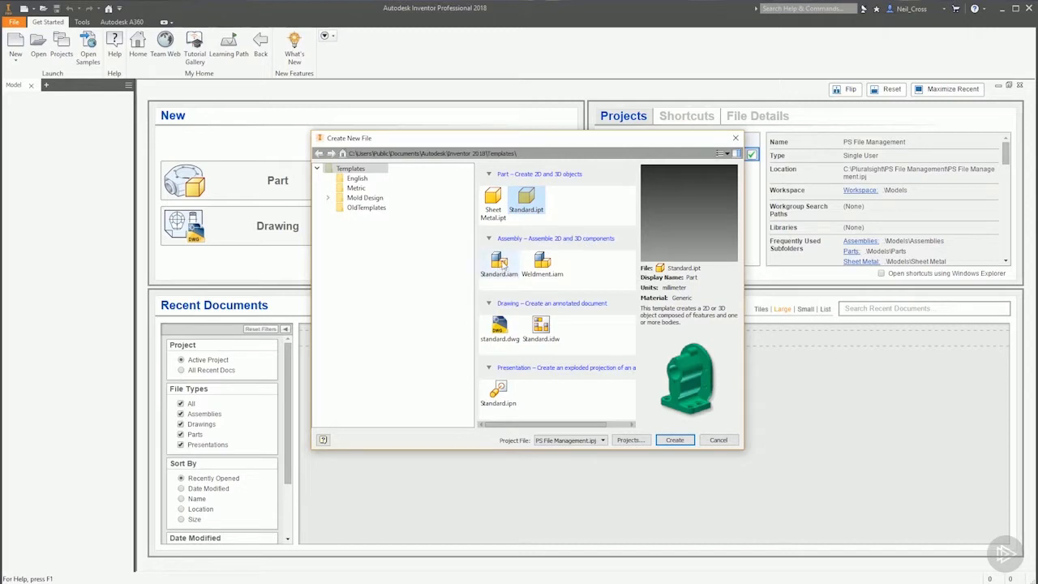
left_click(499, 264)
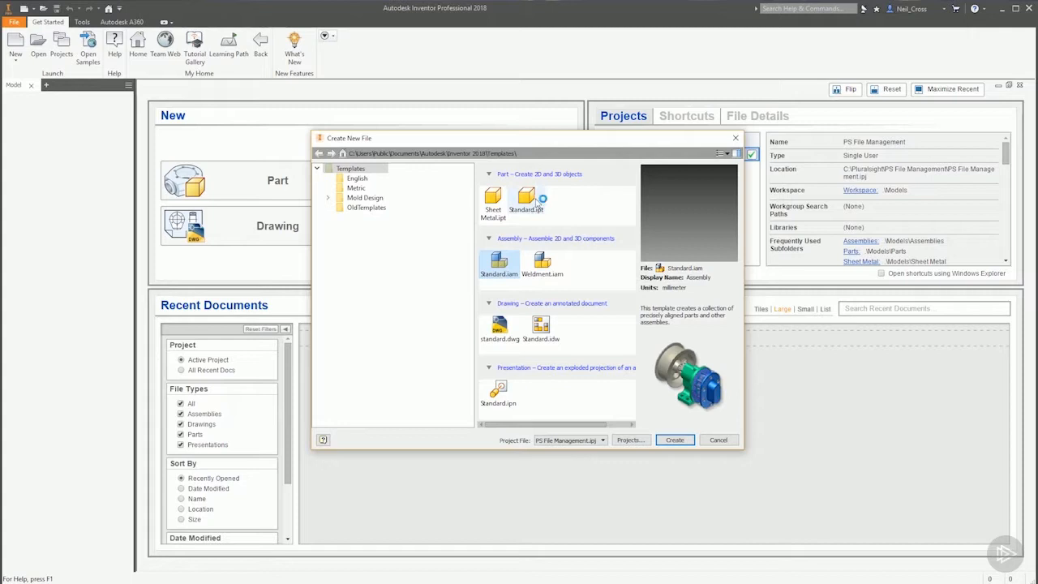
left_click(718, 440)
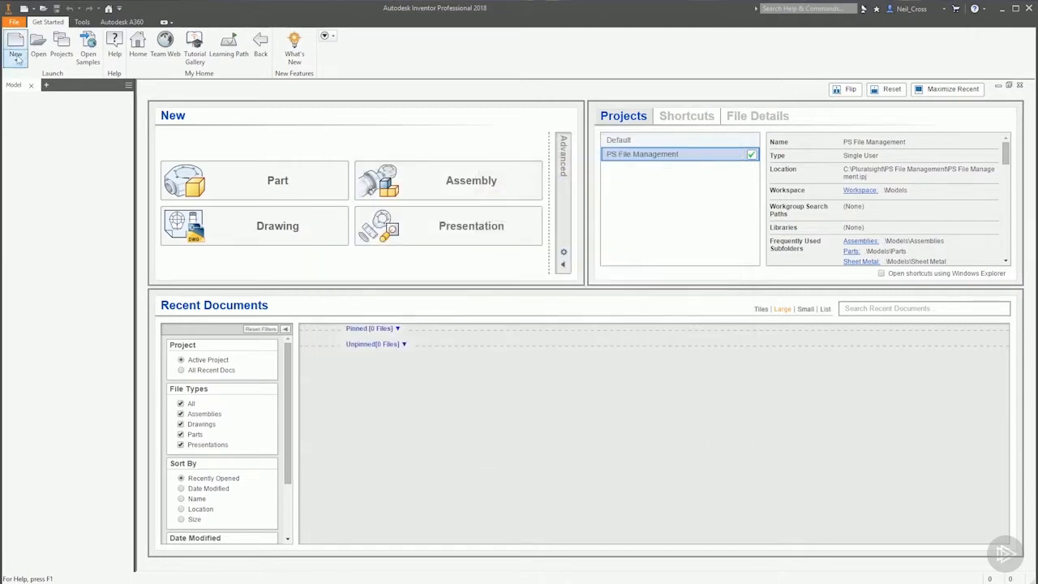
Step: Open Metal Container.iam from the Assemblies > Metal Container folder
left_click(38, 45)
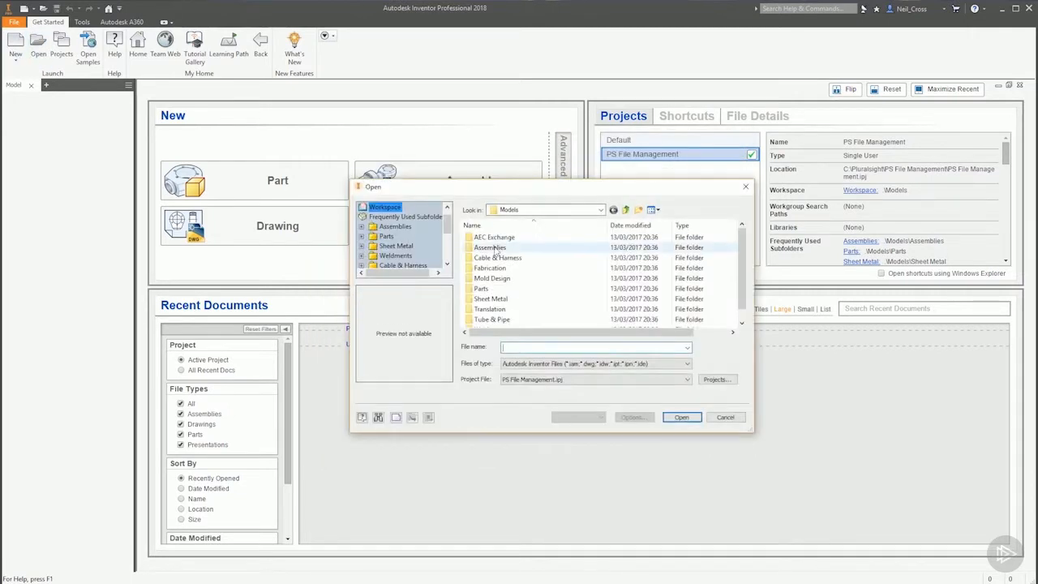
double_click(489, 247)
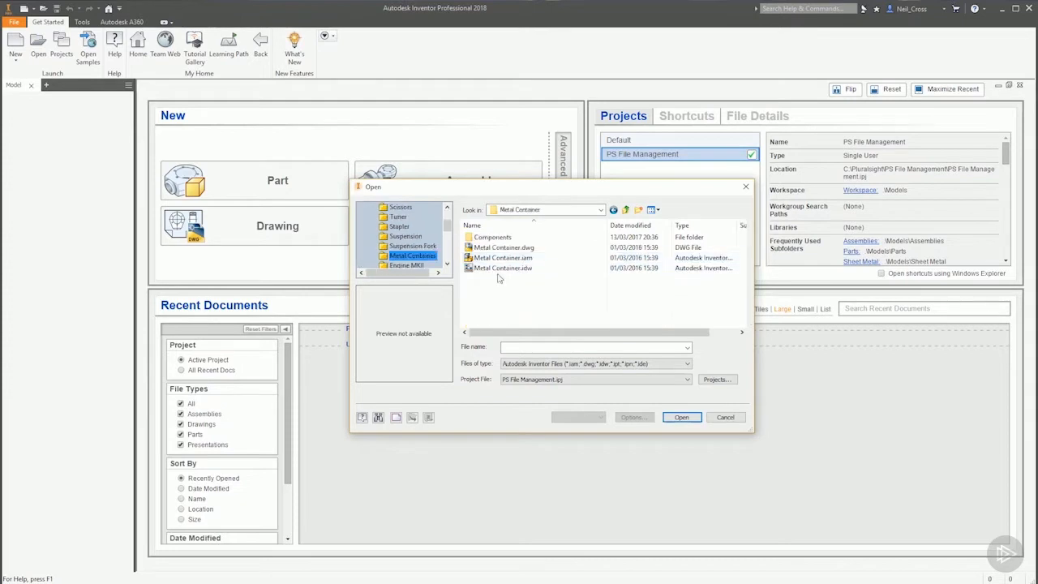
left_click(503, 257)
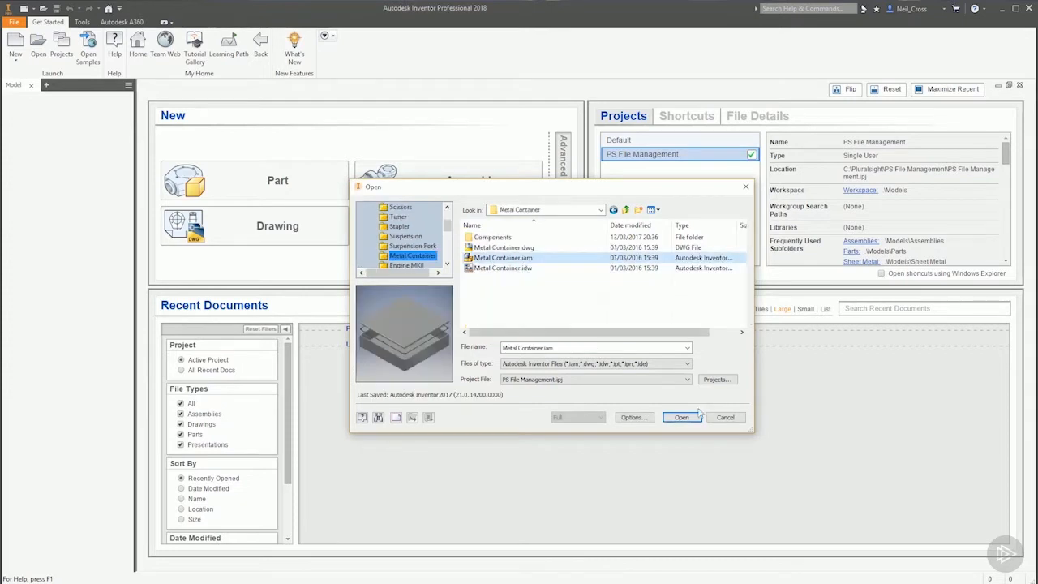
left_click(683, 417)
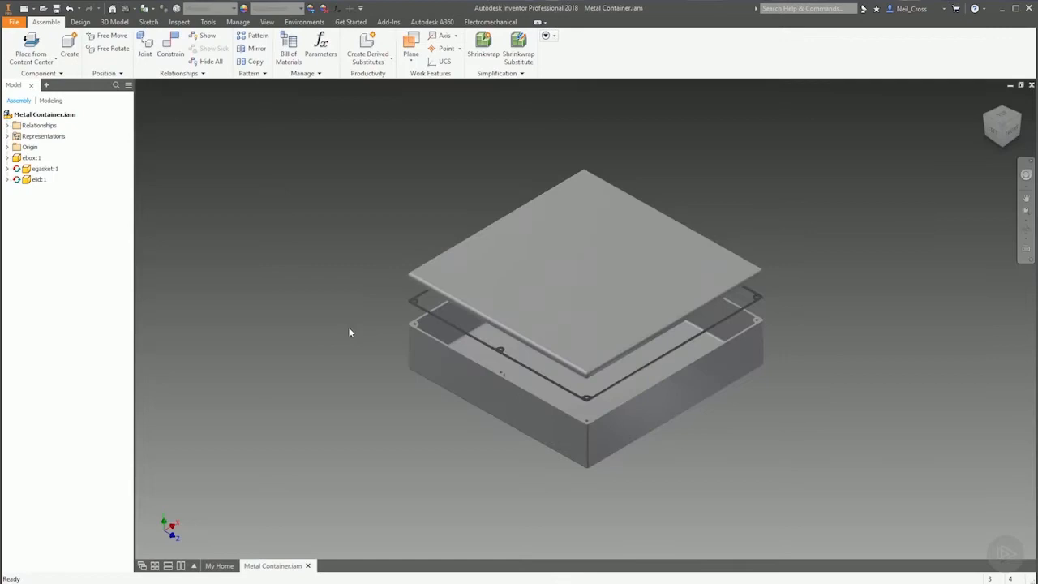
mouse_move(239, 320)
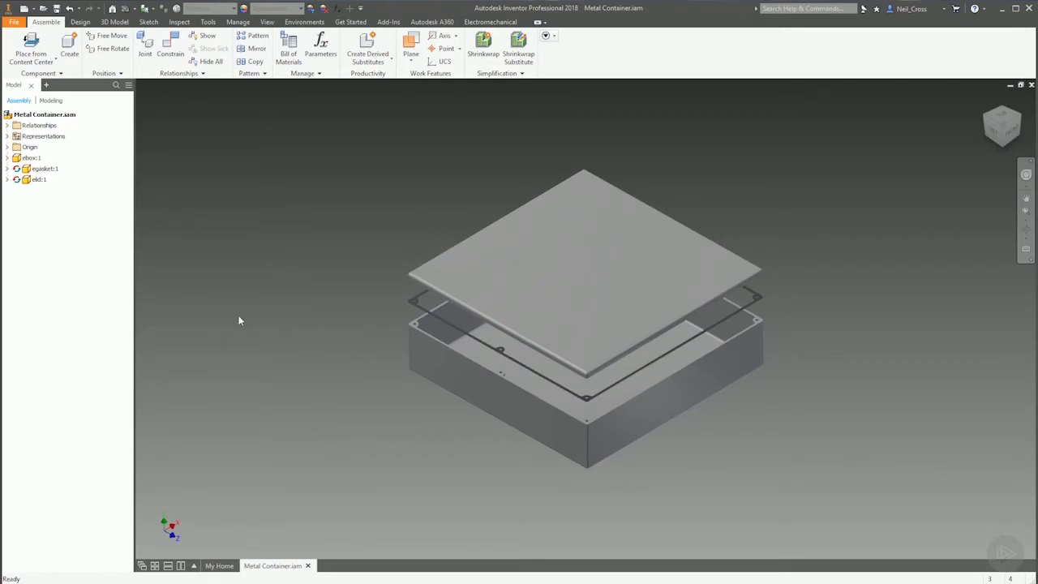
mouse_move(274, 315)
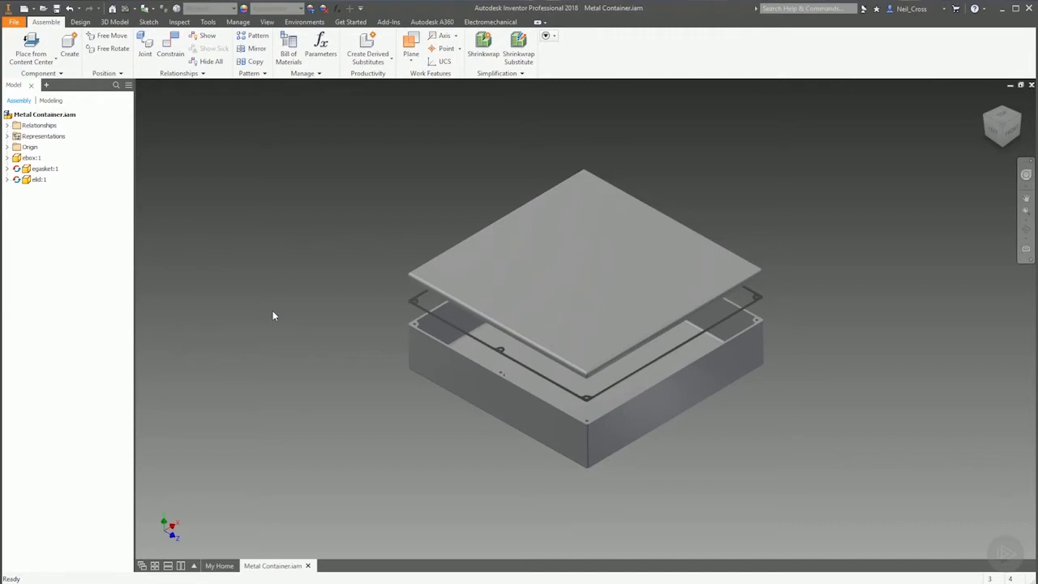
mouse_move(162, 199)
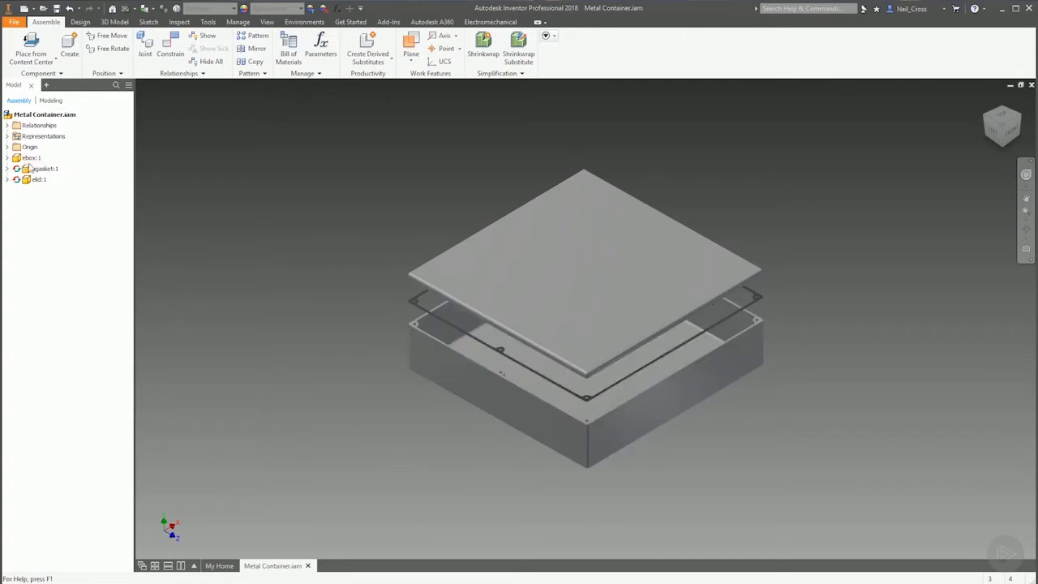
mouse_move(113, 284)
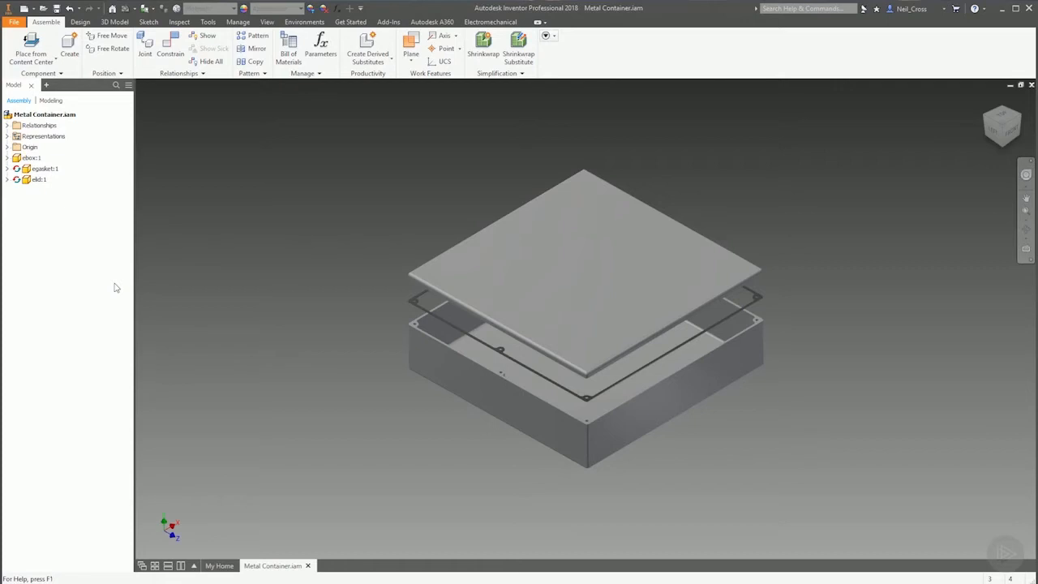
Step: Select Metal Container.iam in the Model browser and bring up the Open dialog
left_click(45, 113)
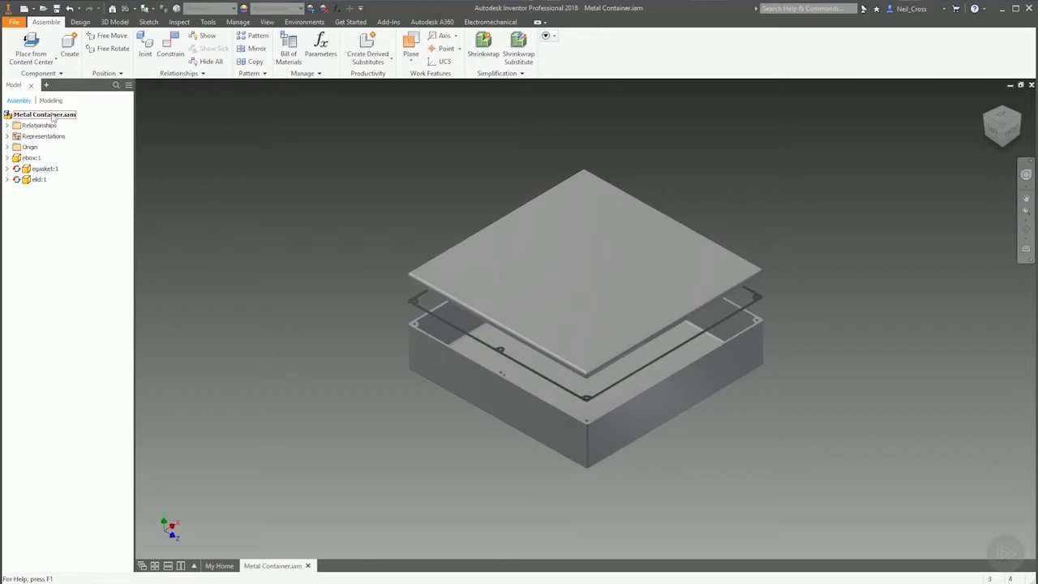
left_click(31, 157)
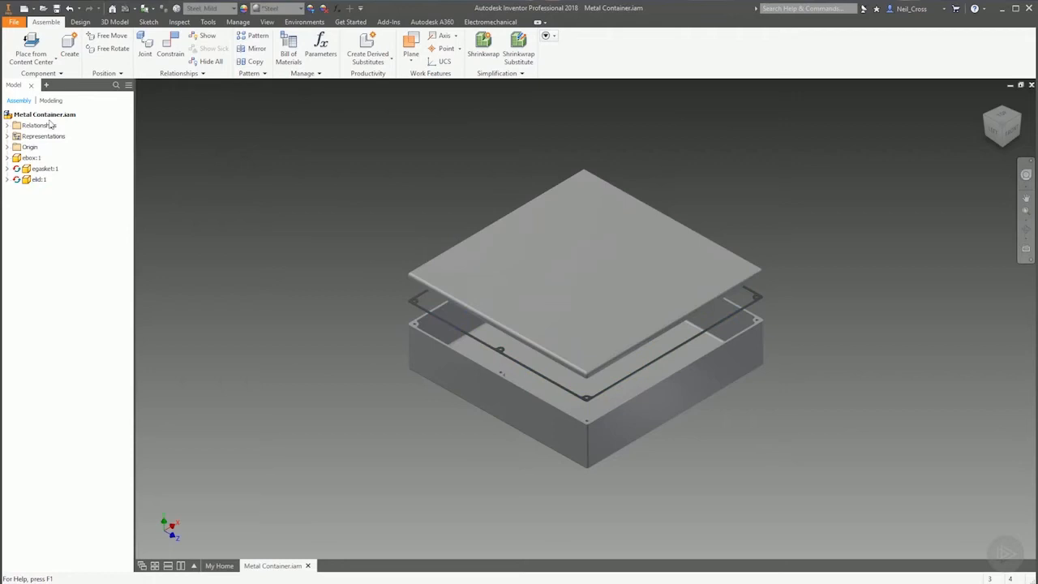
left_click(44, 115)
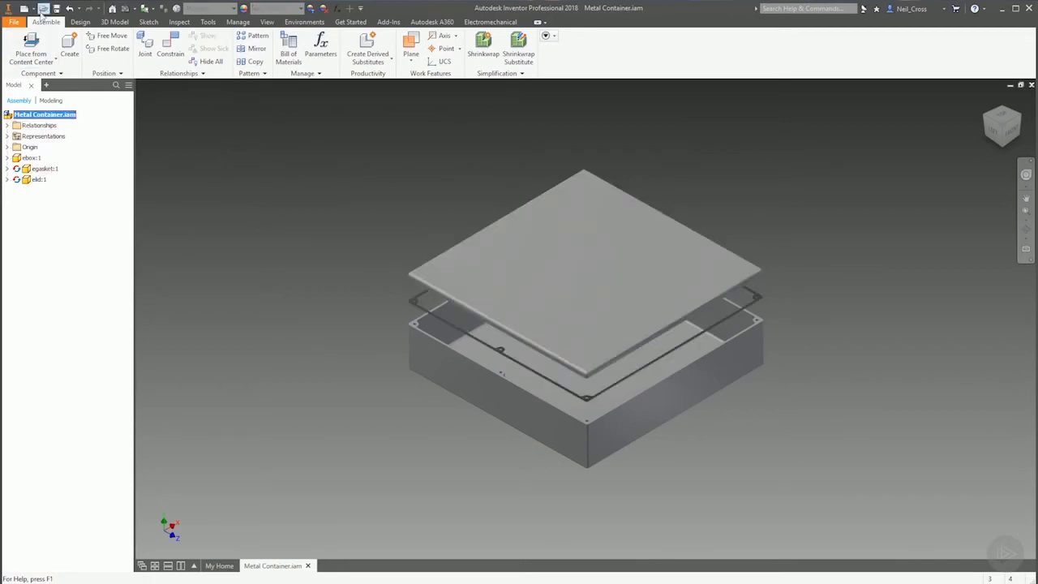
left_click(42, 9)
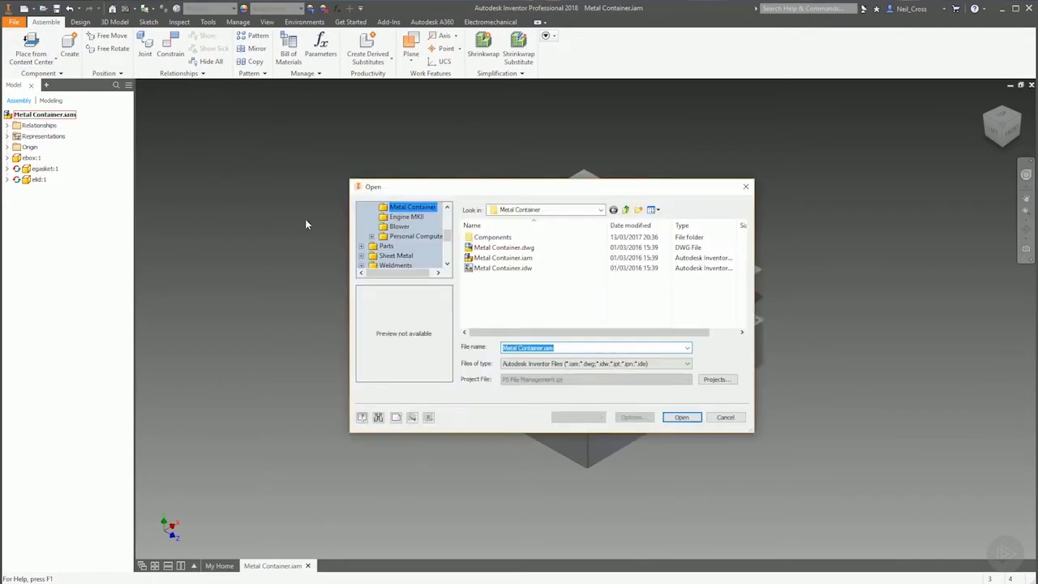
Step: Select Metal Container.dwg in the Open dialog to preview its sheet
left_click(503, 247)
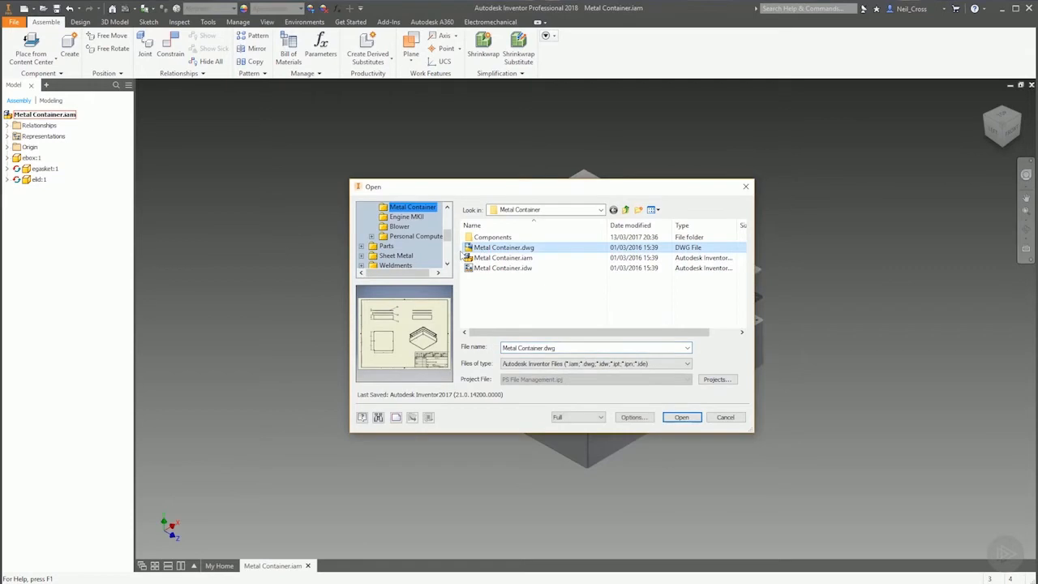
mouse_move(503, 247)
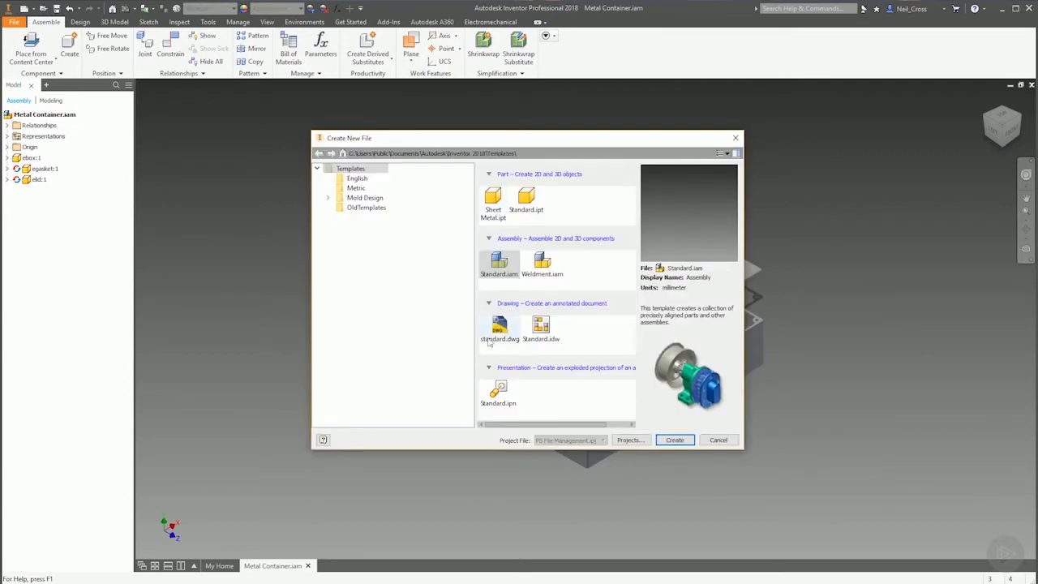
Step: Compare the Standard part, assembly and drawing templates by previewing each repeatedly
left_click(525, 199)
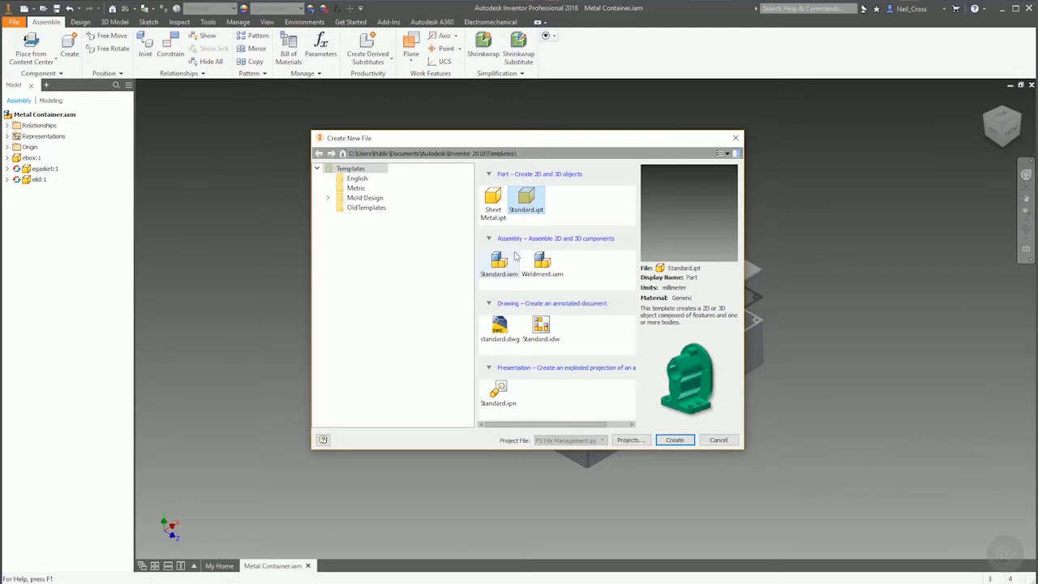
left_click(499, 262)
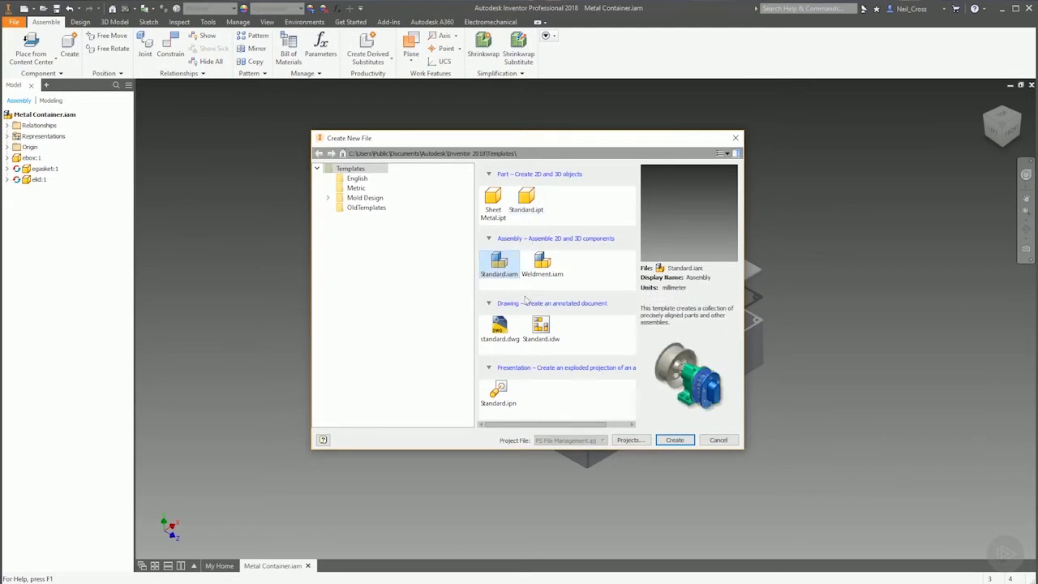
left_click(500, 328)
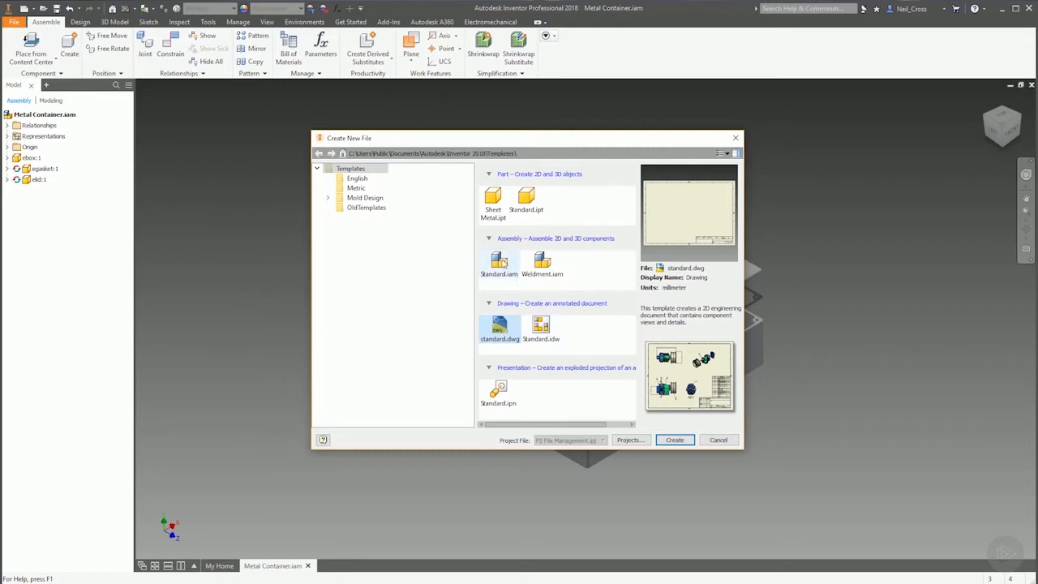
left_click(499, 263)
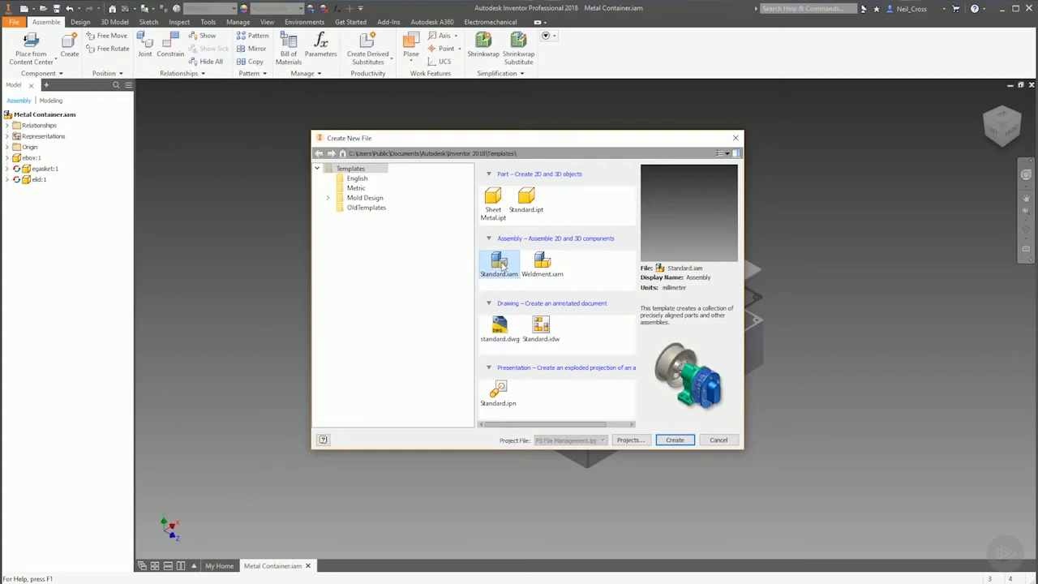
mouse_move(500, 263)
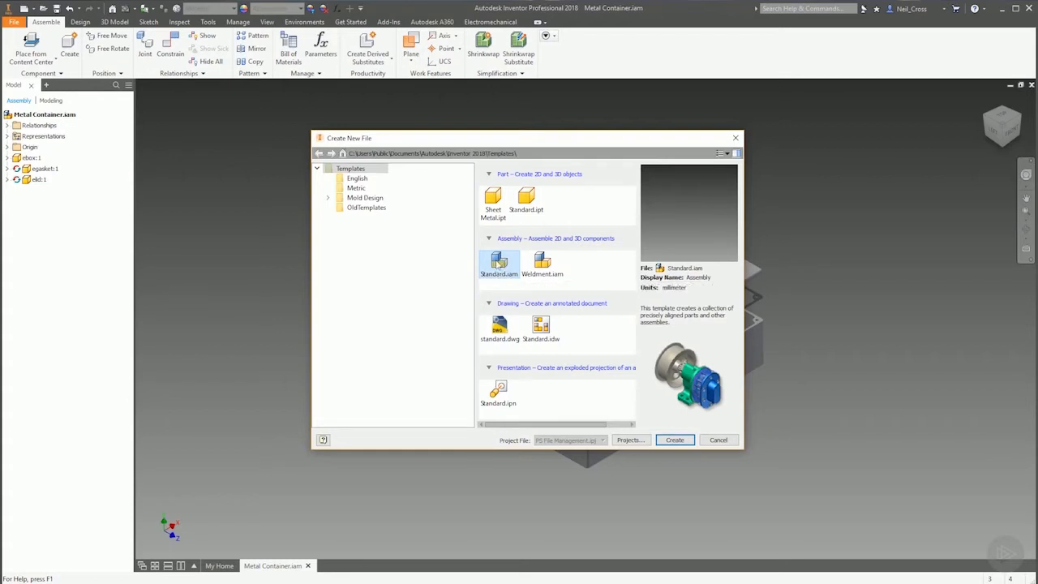
left_click(526, 197)
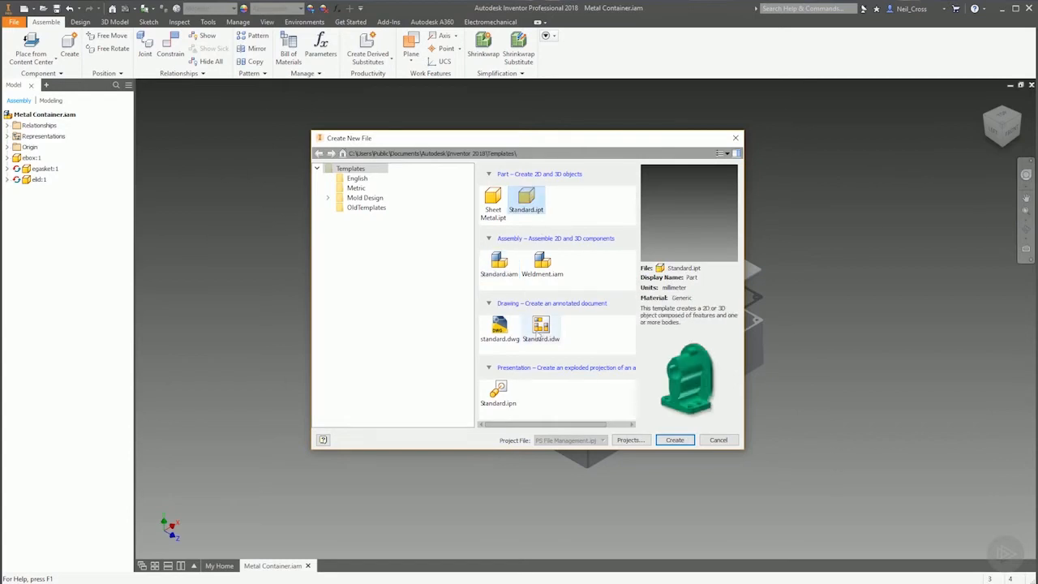
mouse_move(500, 325)
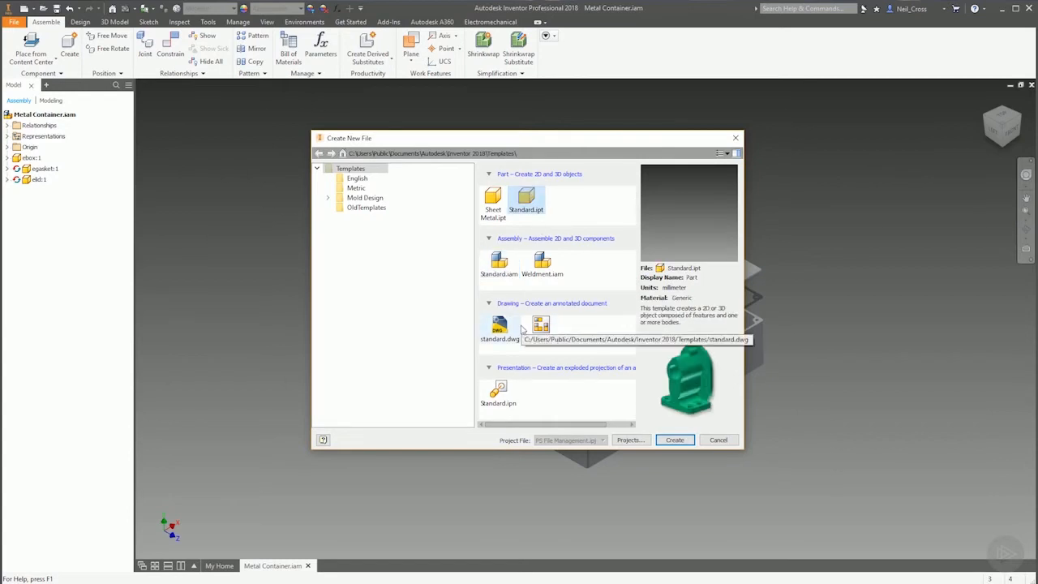
left_click(499, 329)
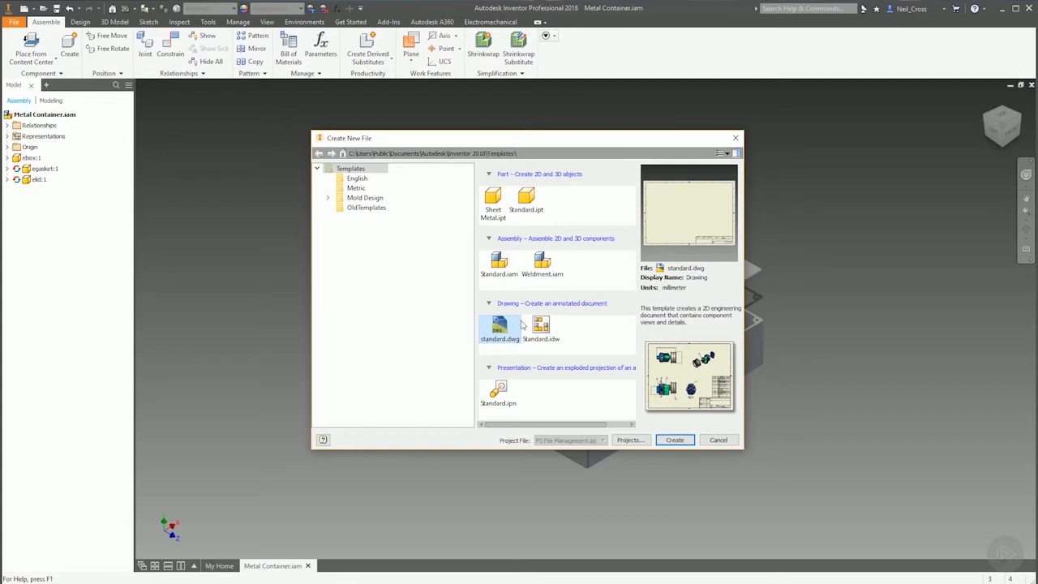
left_click(499, 264)
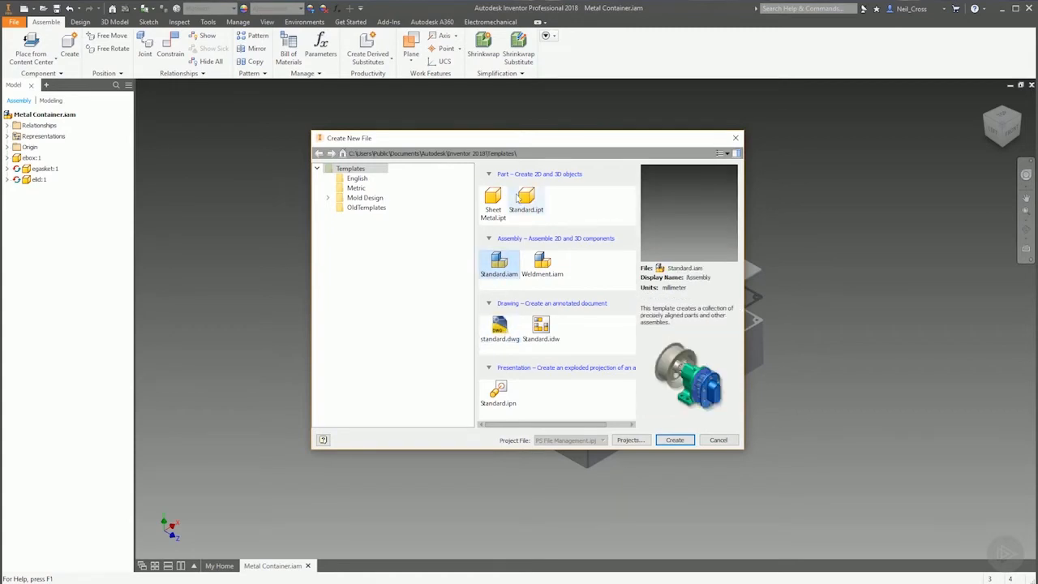
left_click(526, 199)
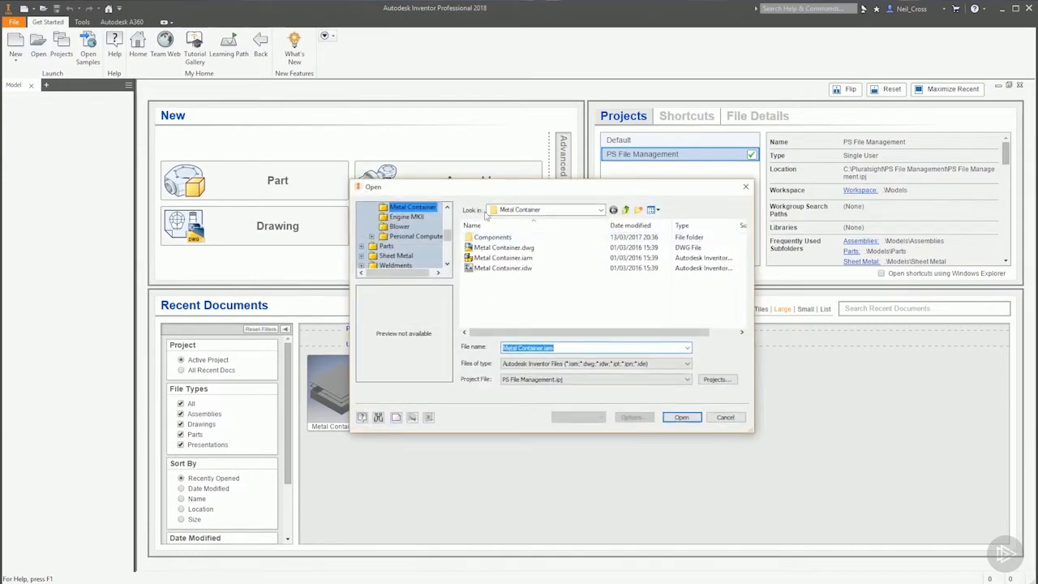
mouse_move(500, 268)
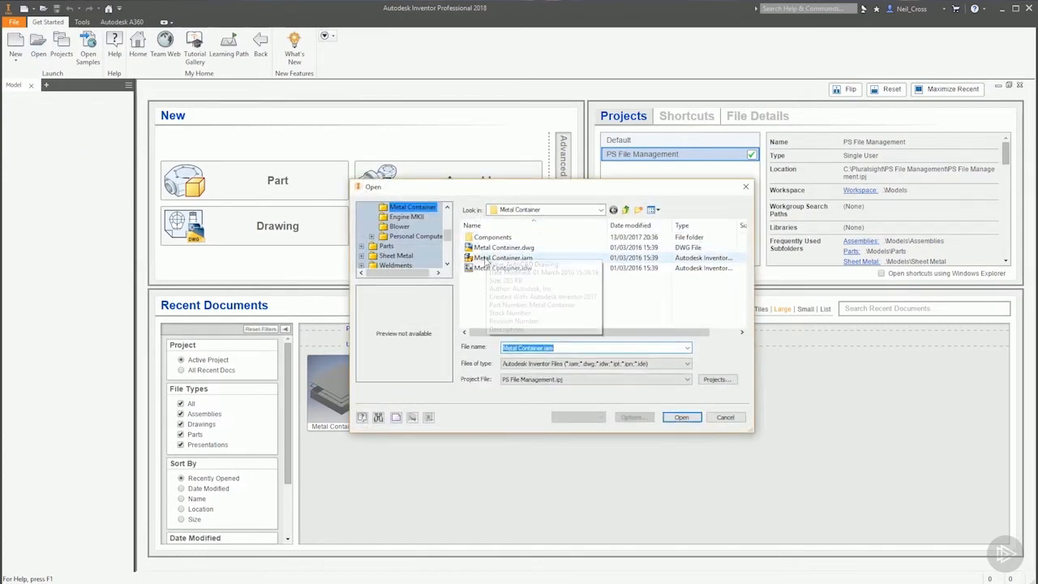
Step: Rename egasket.ipt in the Components folder to egasket v2.ipt, leaving its link unresolved
left_click(503, 257)
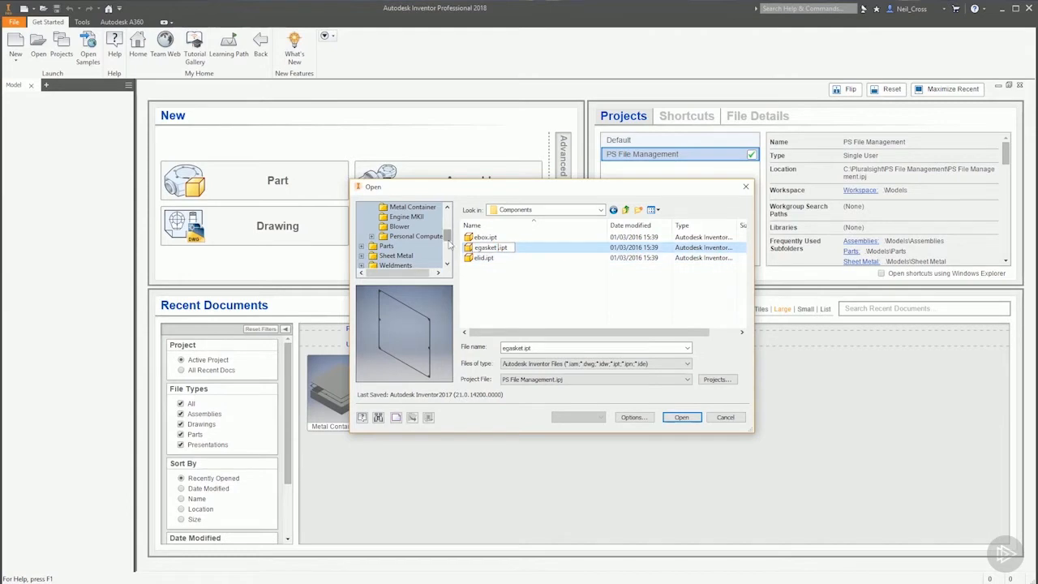
left_click(492, 248)
type(" v2")
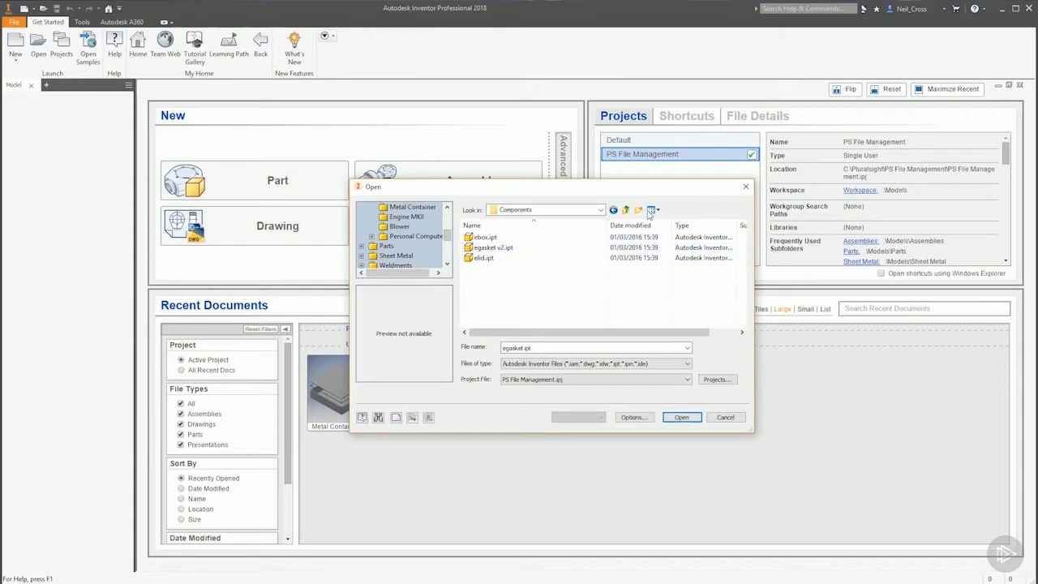
left_click(725, 417)
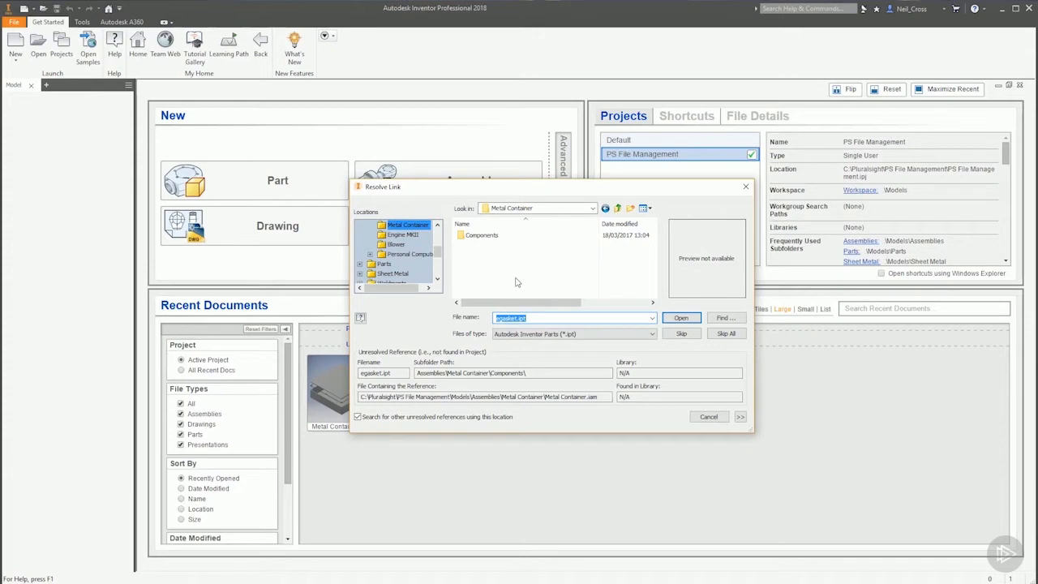
mouse_move(382, 213)
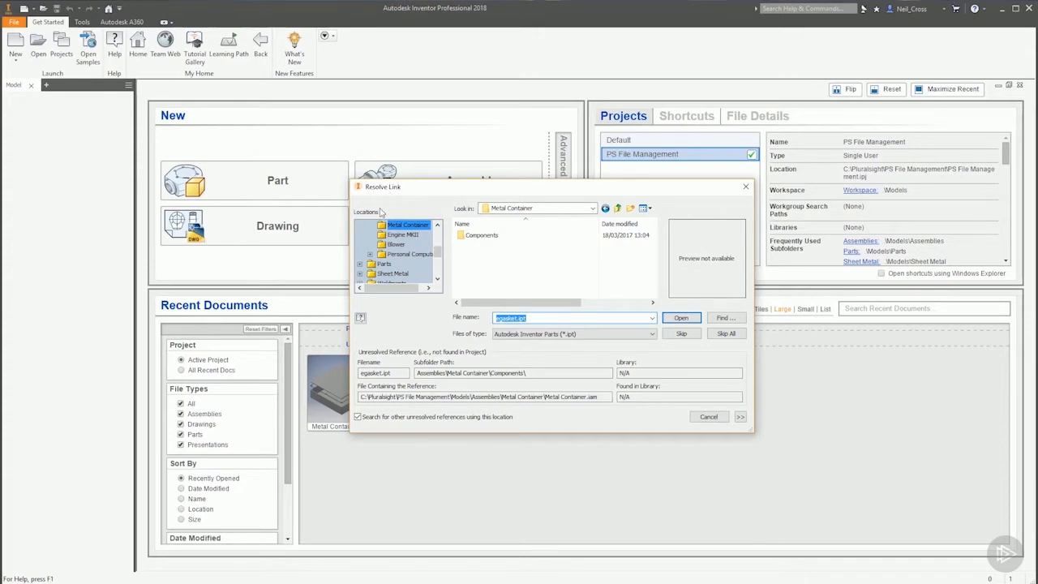
mouse_move(404, 215)
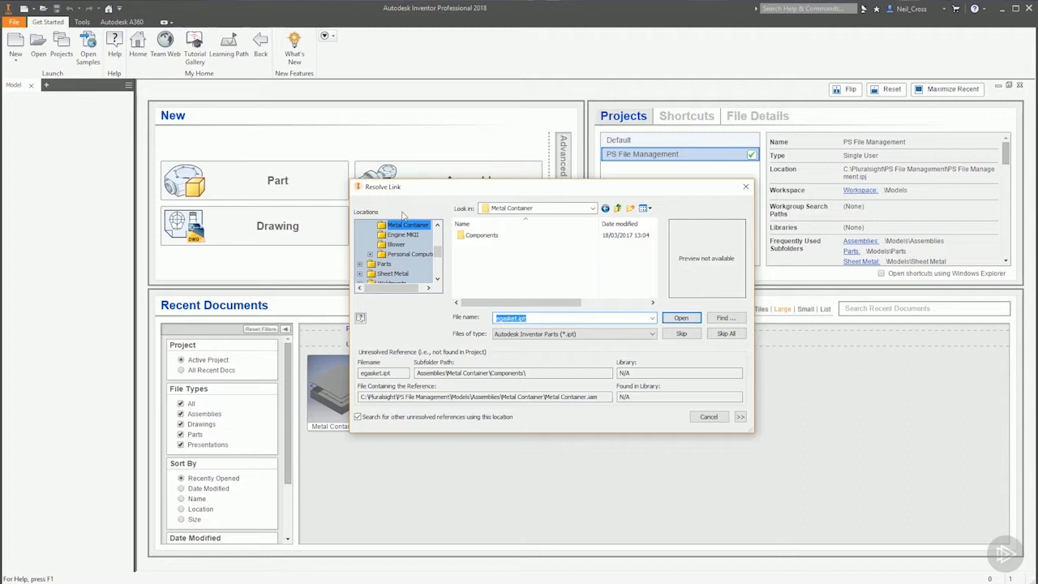
mouse_move(369, 353)
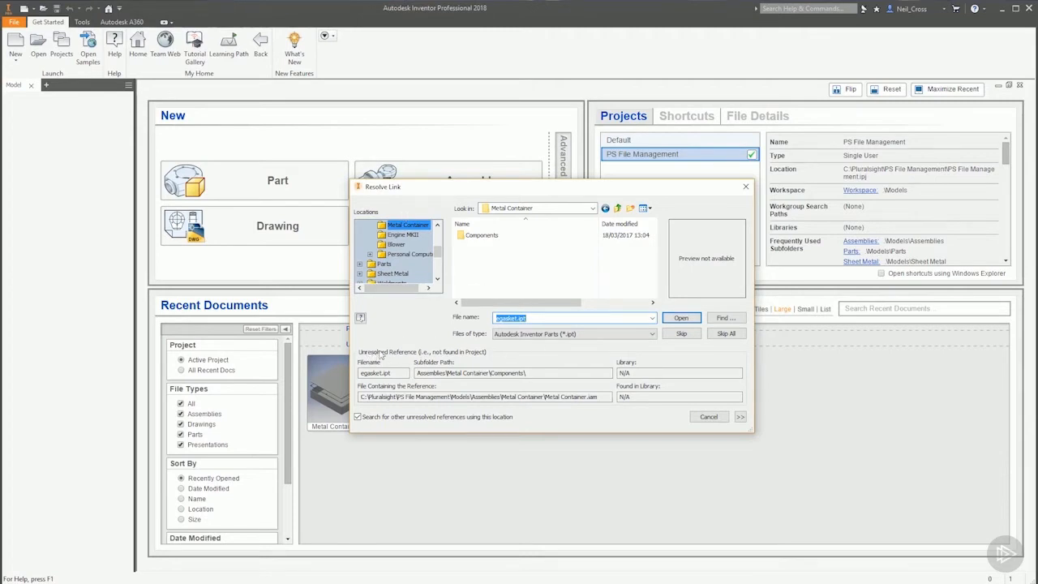
mouse_move(478, 357)
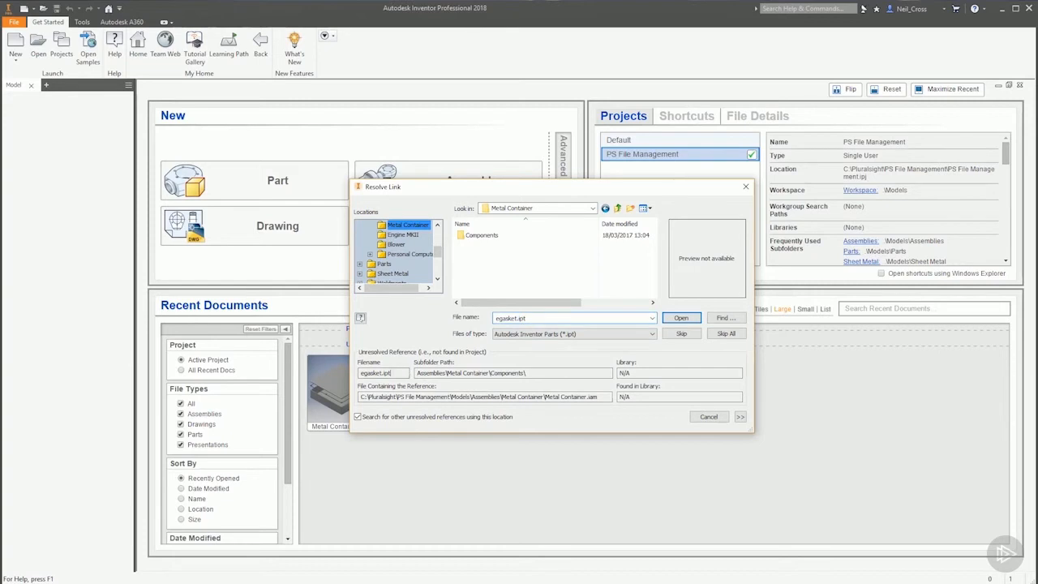
Step: Inspect the missing egasket.ipt name and subfolder path, then browse into Components
triple_click(376, 372)
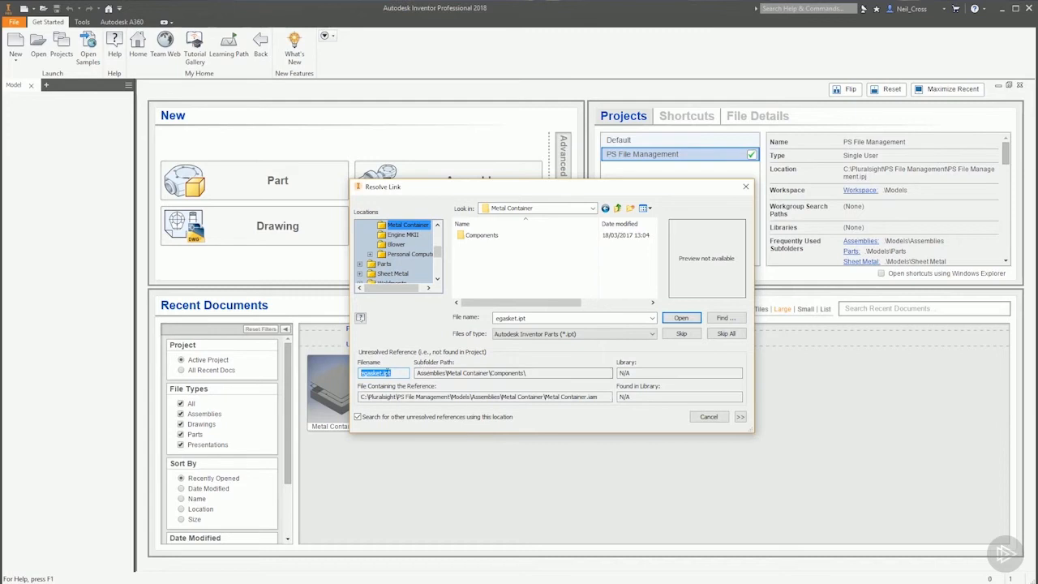
left_click(514, 373)
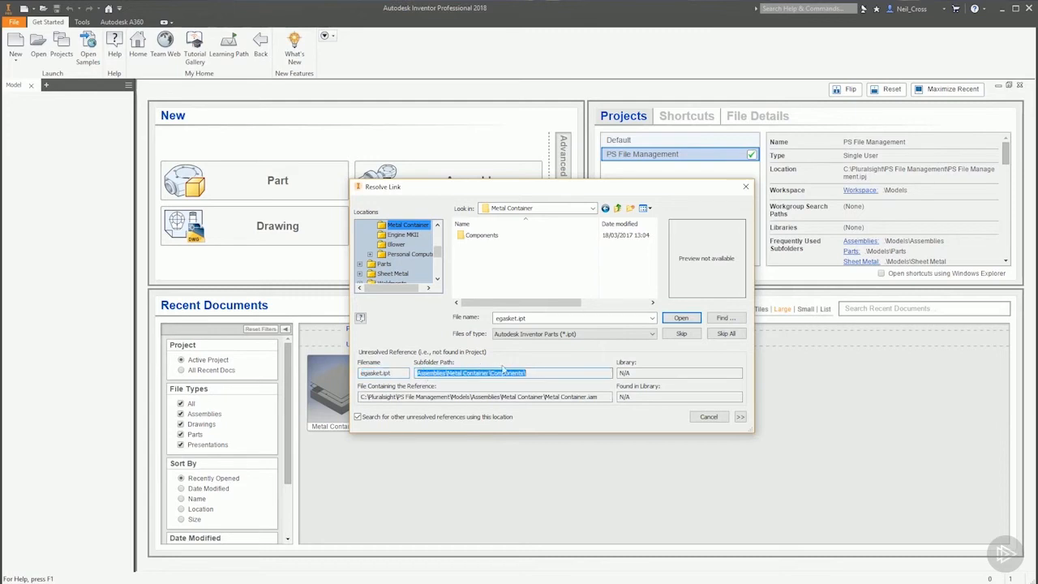
double_click(480, 234)
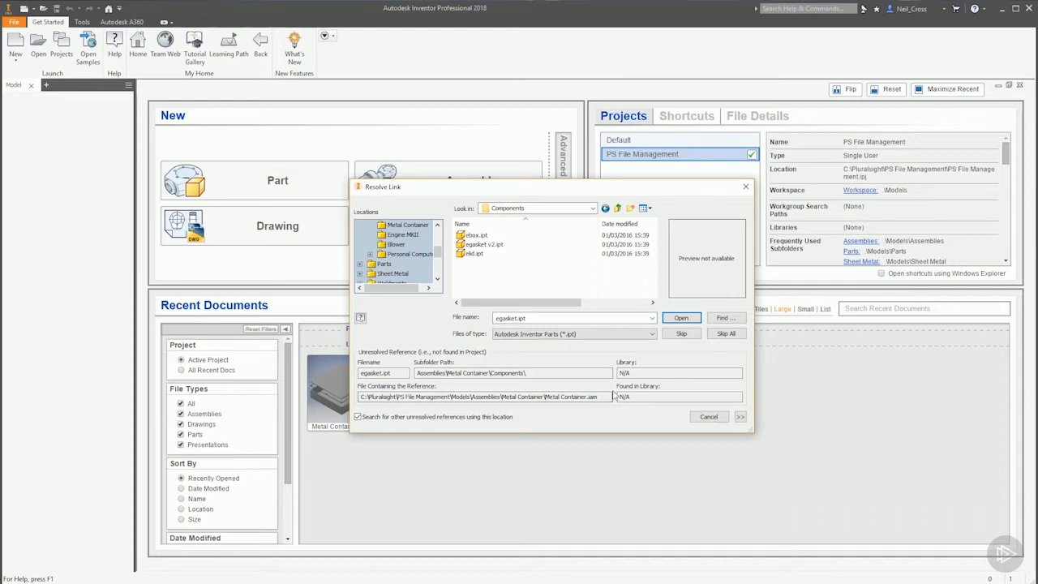
double_click(572, 397)
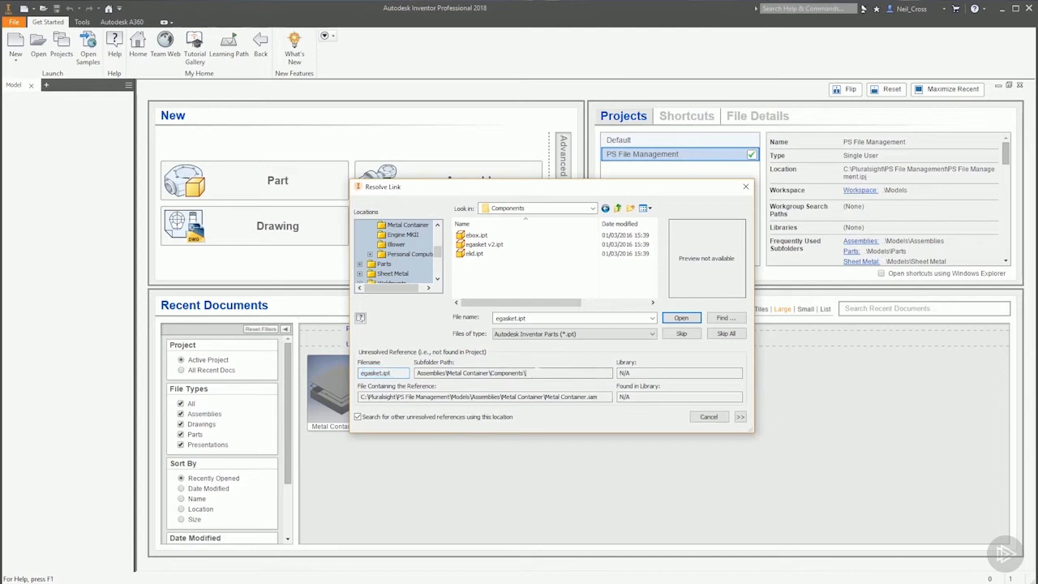
triple_click(471, 372)
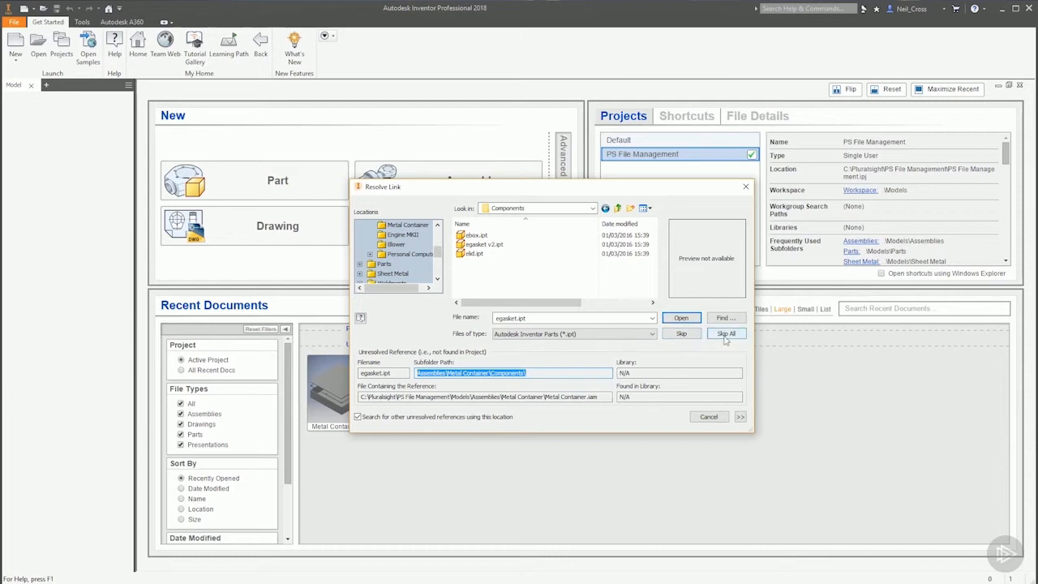
mouse_move(738, 341)
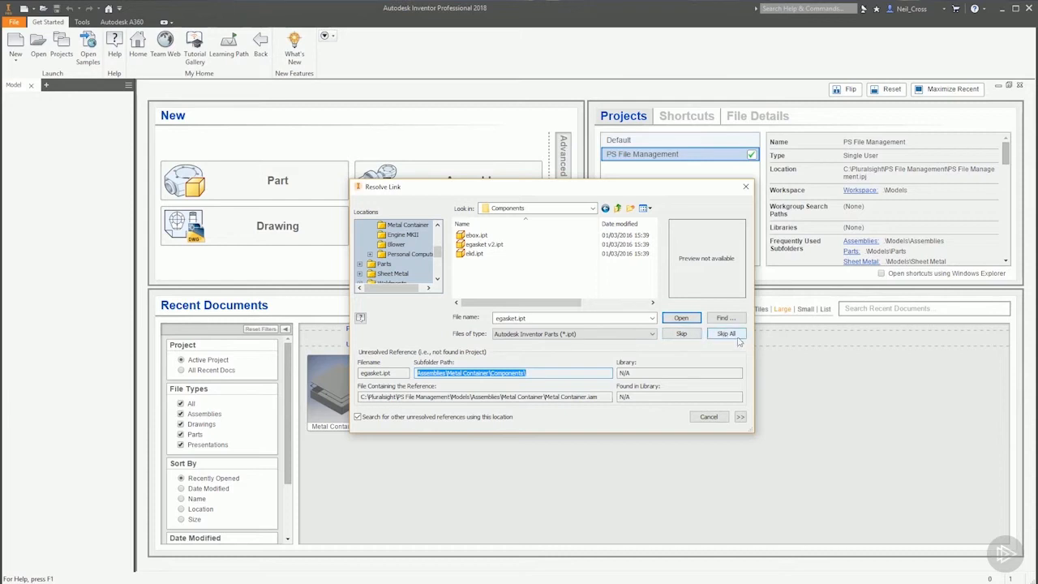
mouse_move(730, 370)
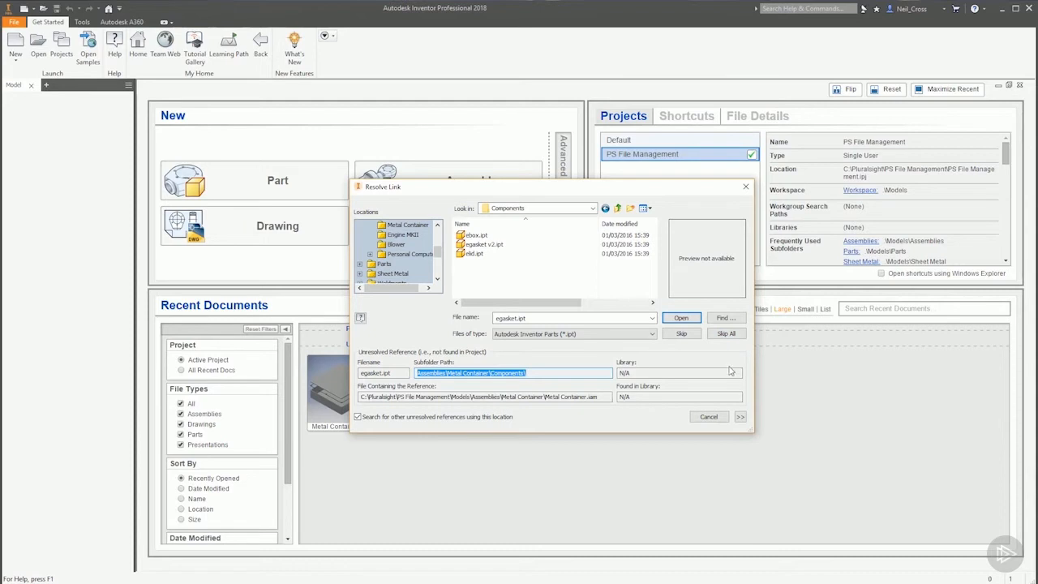
mouse_move(680, 342)
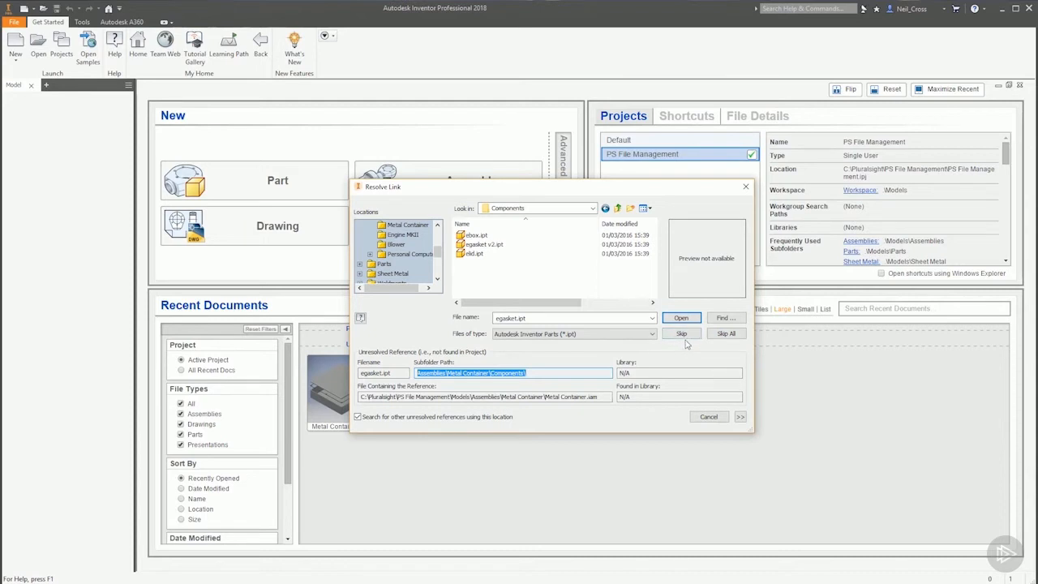
mouse_move(725, 345)
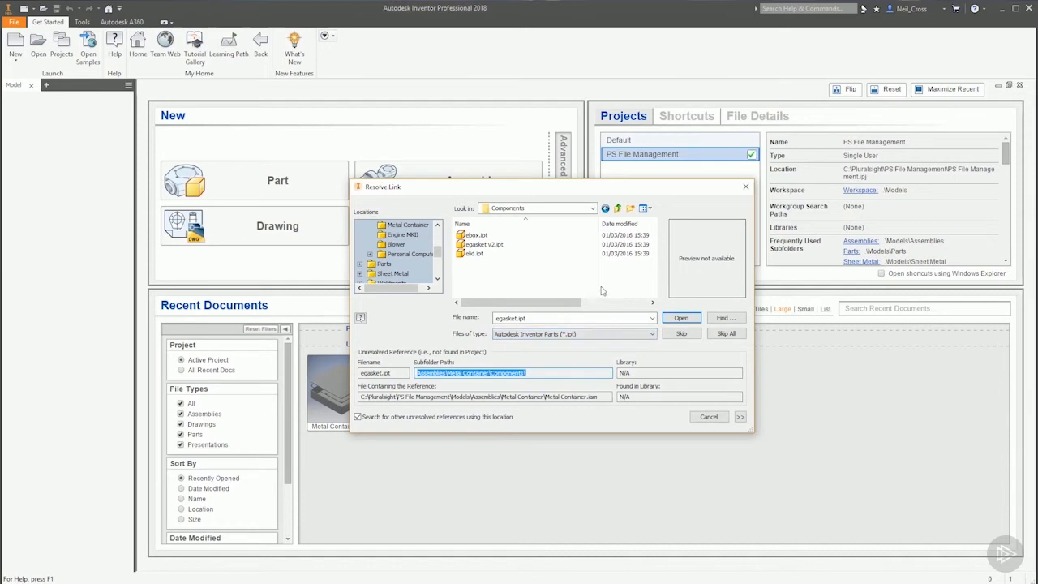
Step: Resolve the missing gasket link by choosing egasket v2.ipt and opening the assembly
left_click(484, 244)
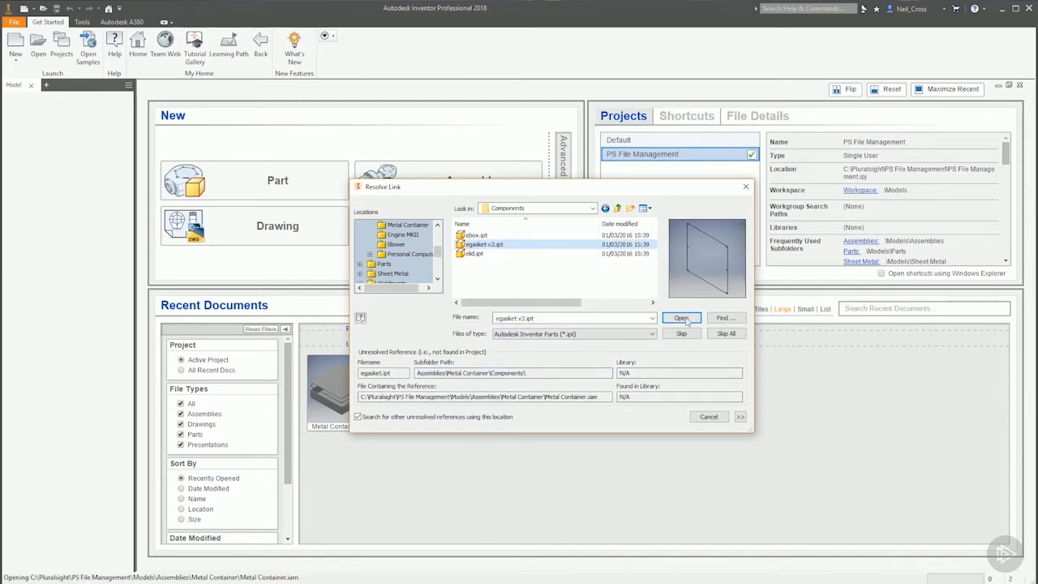
left_click(682, 318)
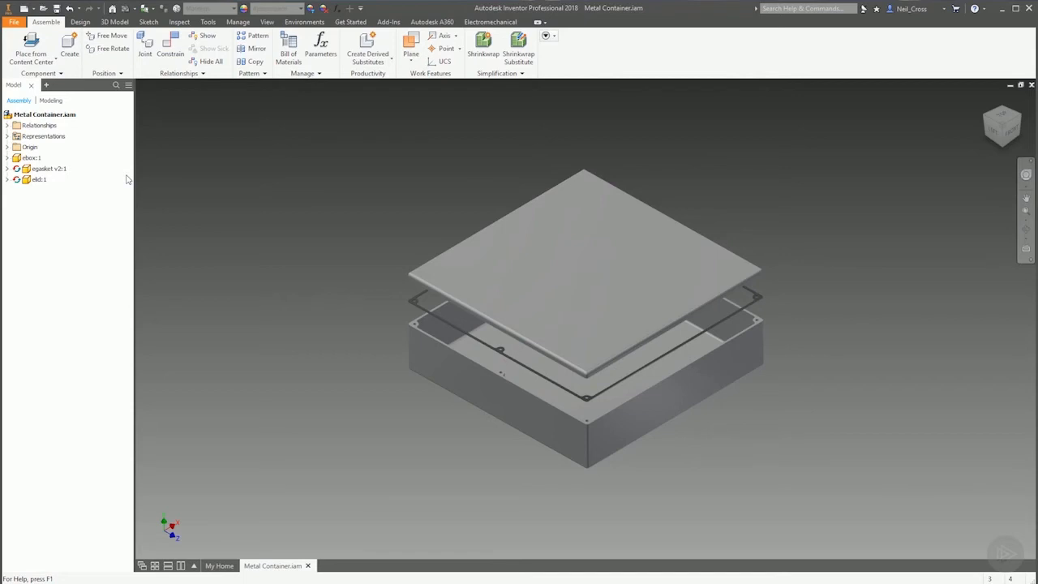
Step: Close Metal Container.iam saving changes, and bring up the Open dialog
left_click(1031, 85)
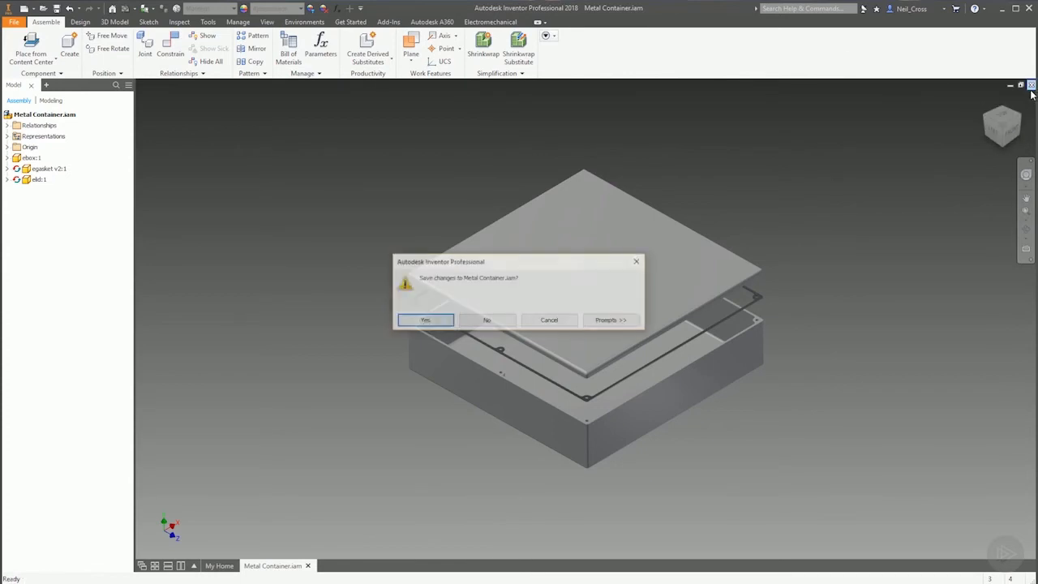
left_click(487, 319)
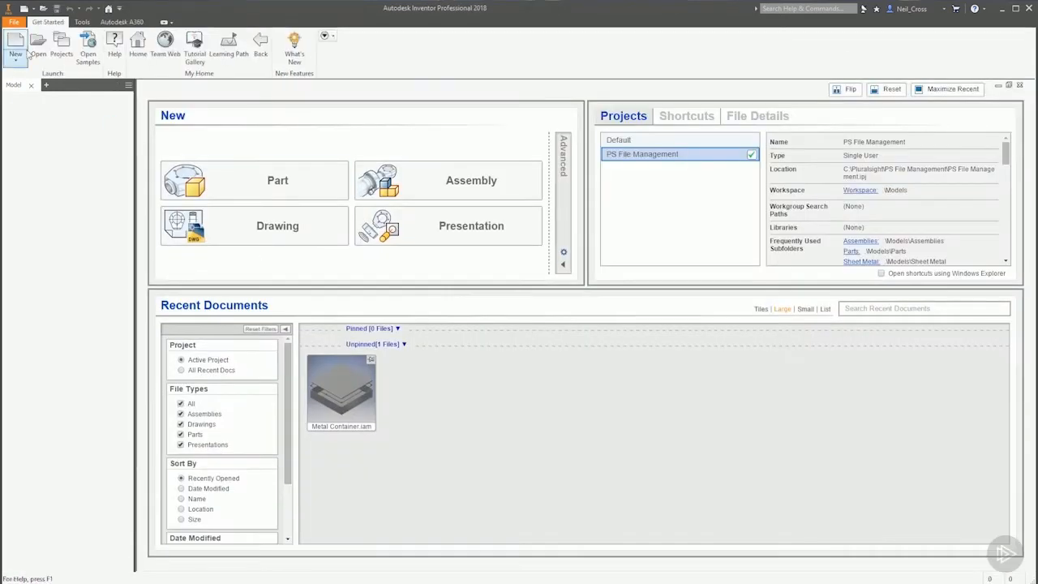
left_click(37, 45)
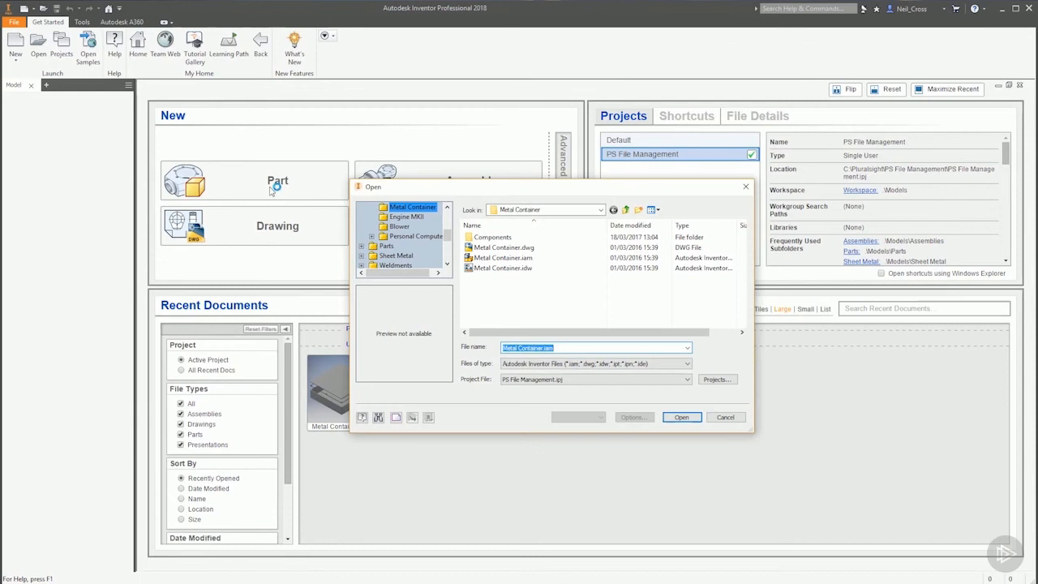
mouse_move(501, 269)
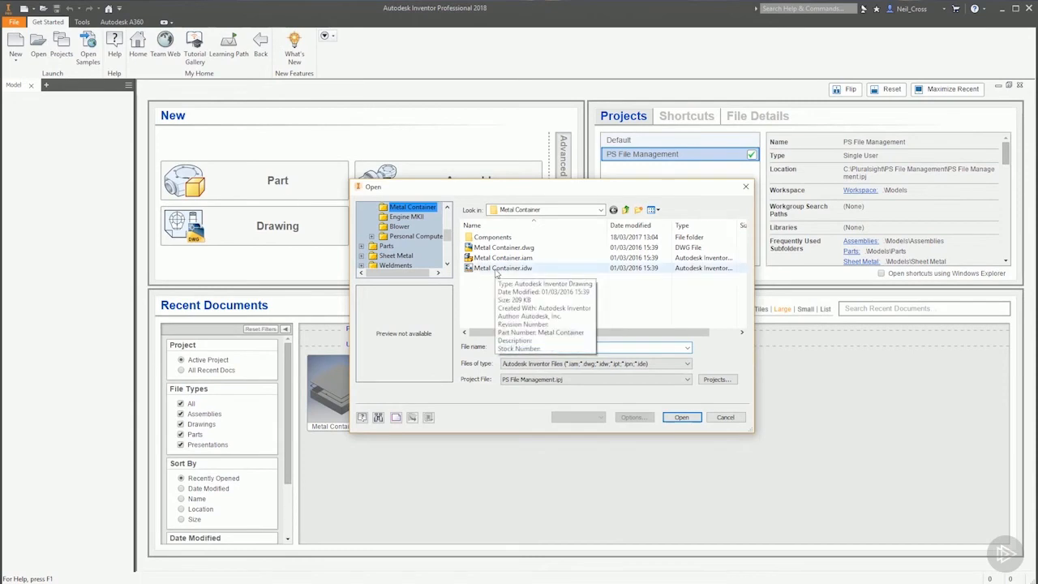
Step: Rename ebox.ipt in Components to ebox v2.ipt, then select Metal Container assembly
left_click(503, 258)
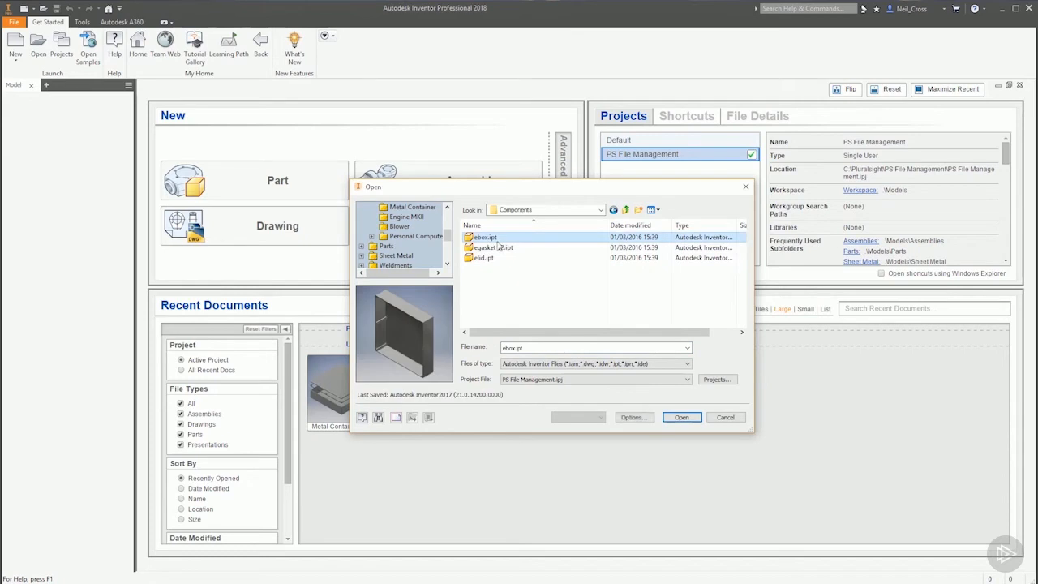
left_click(485, 237)
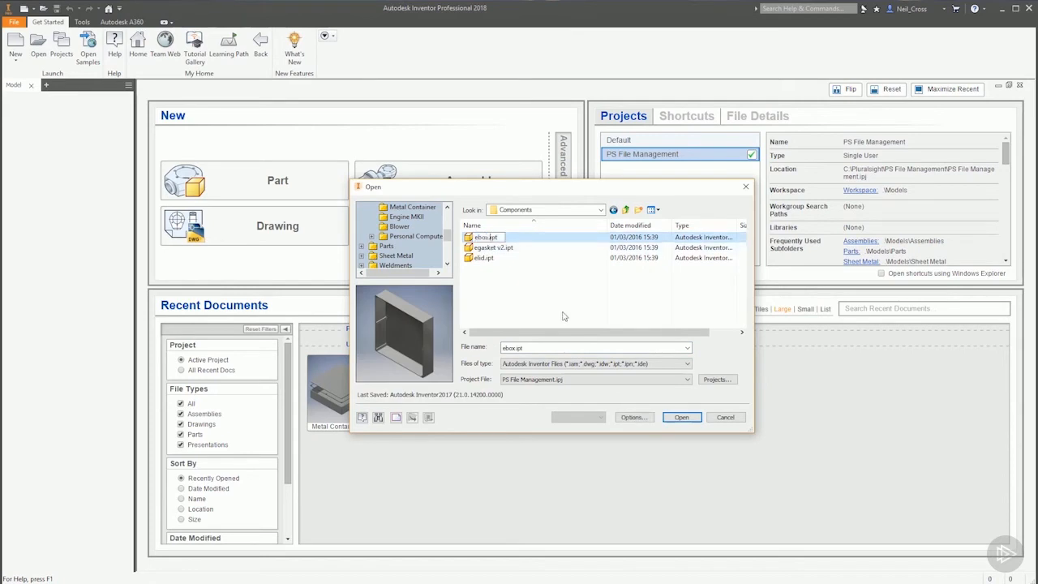
left_click(491, 237)
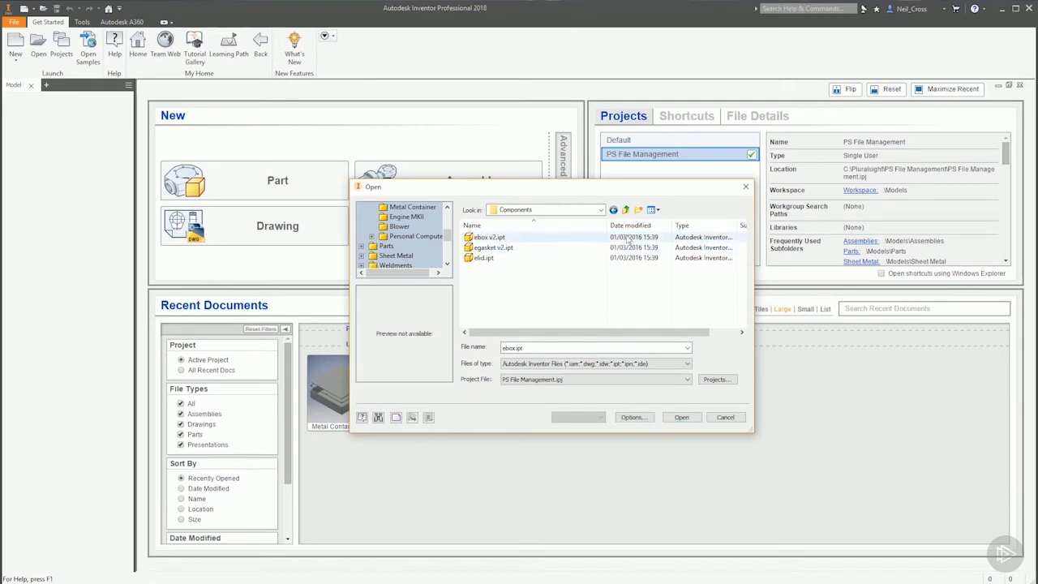
double_click(412, 207)
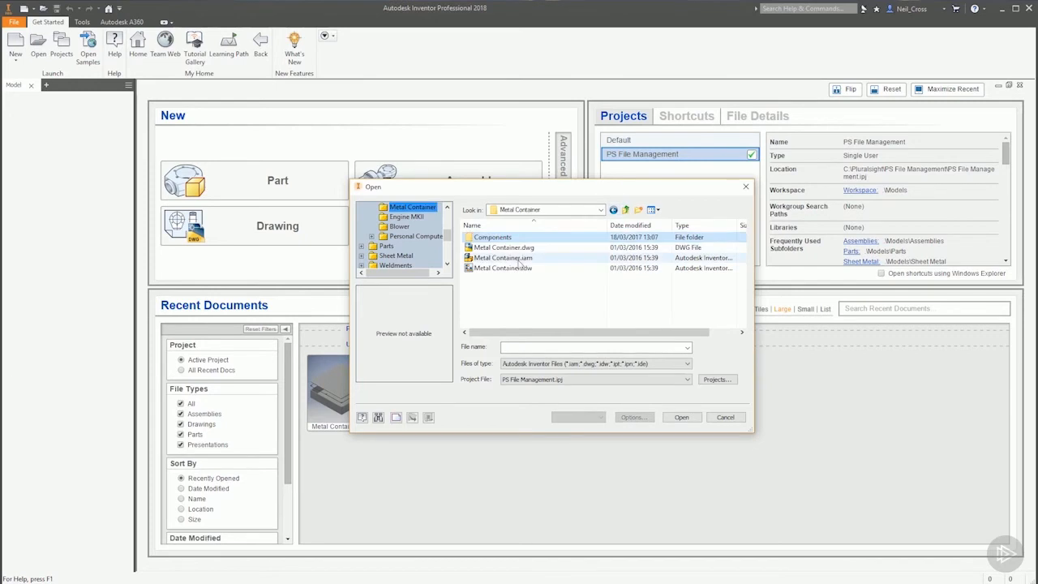
left_click(681, 417)
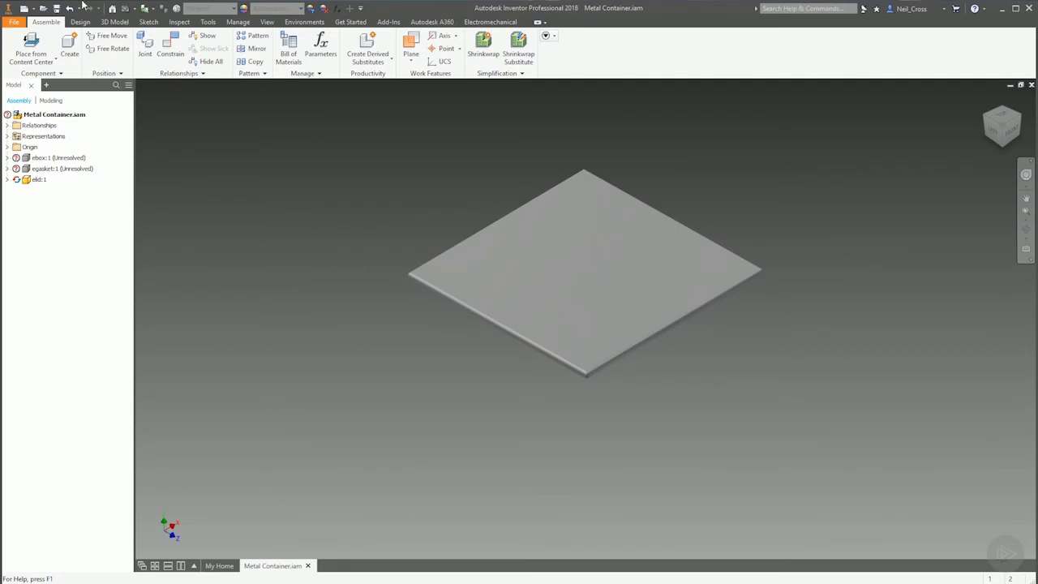
mouse_move(3, 304)
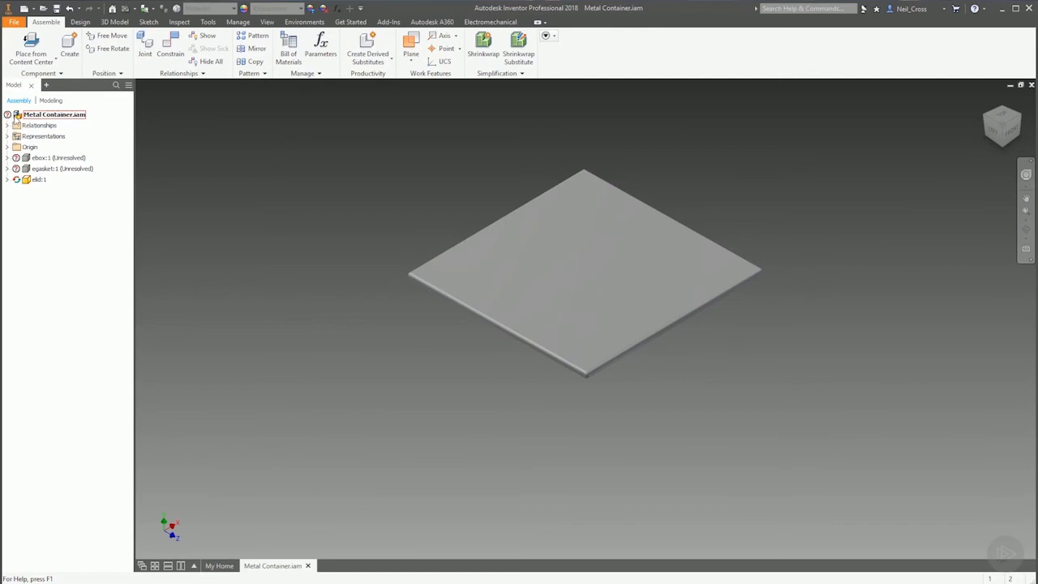
left_click(39, 125)
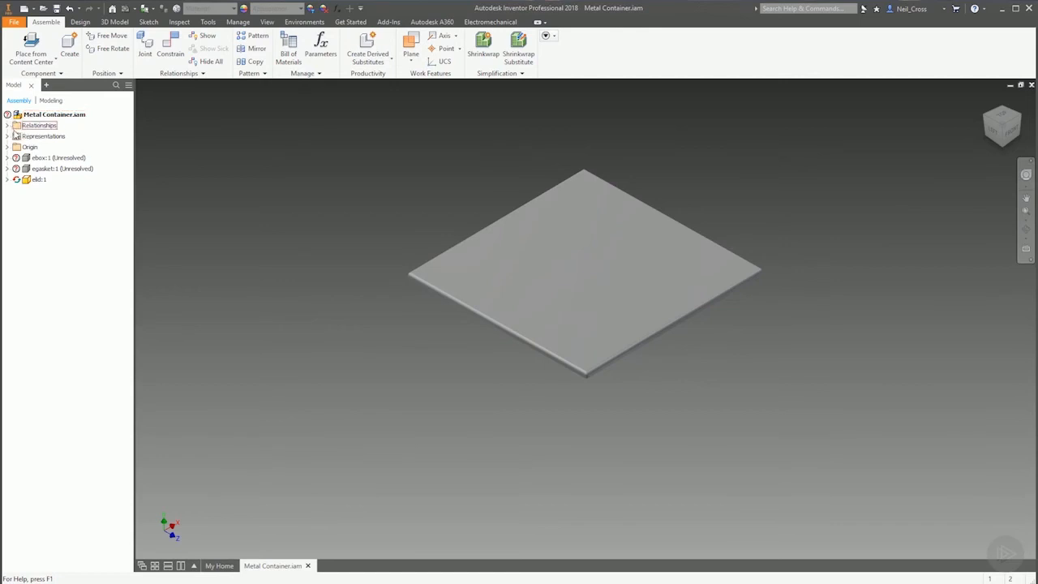
left_click(53, 114)
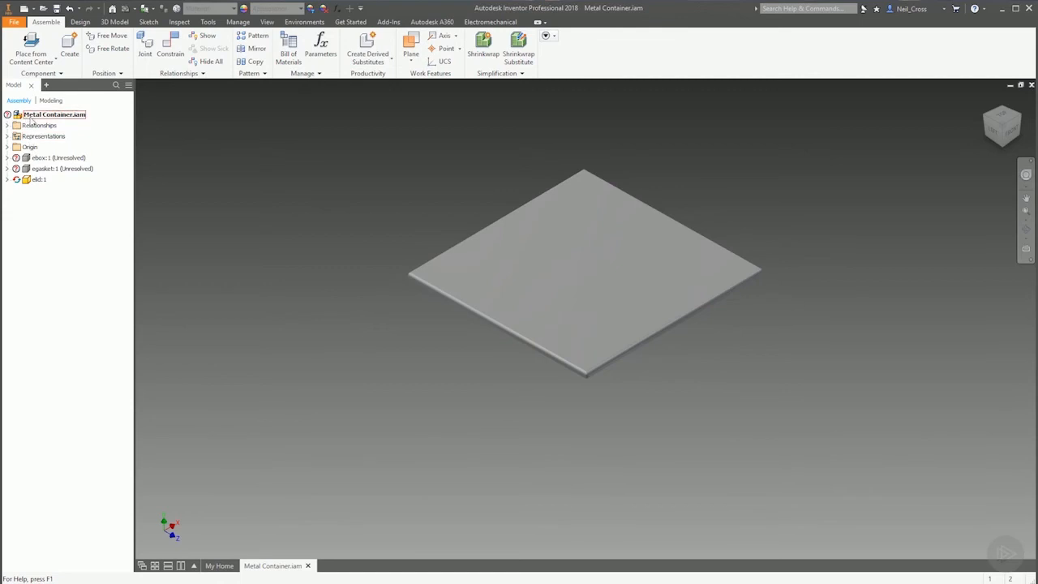
left_click(42, 157)
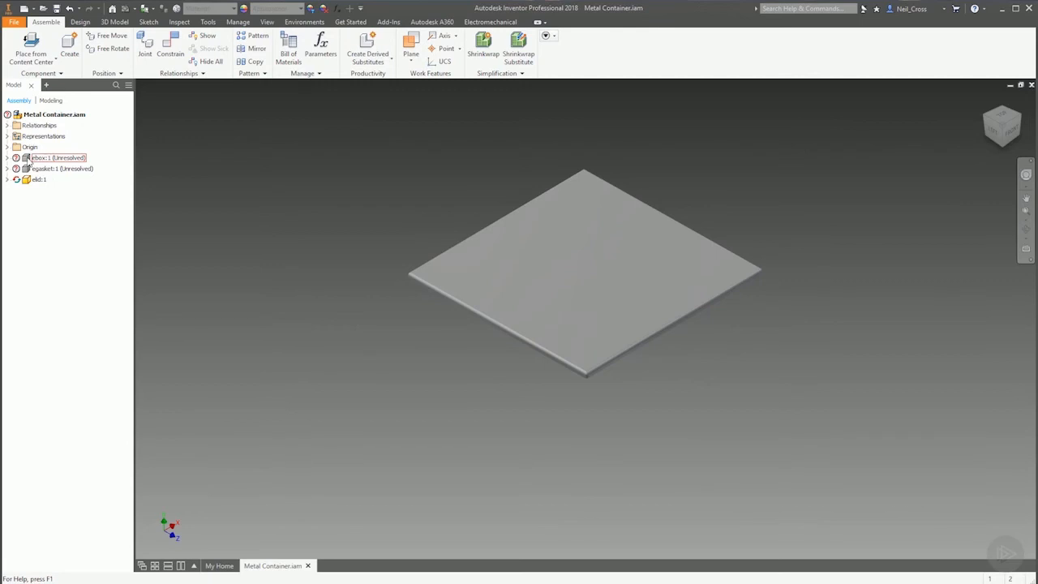
mouse_move(34, 162)
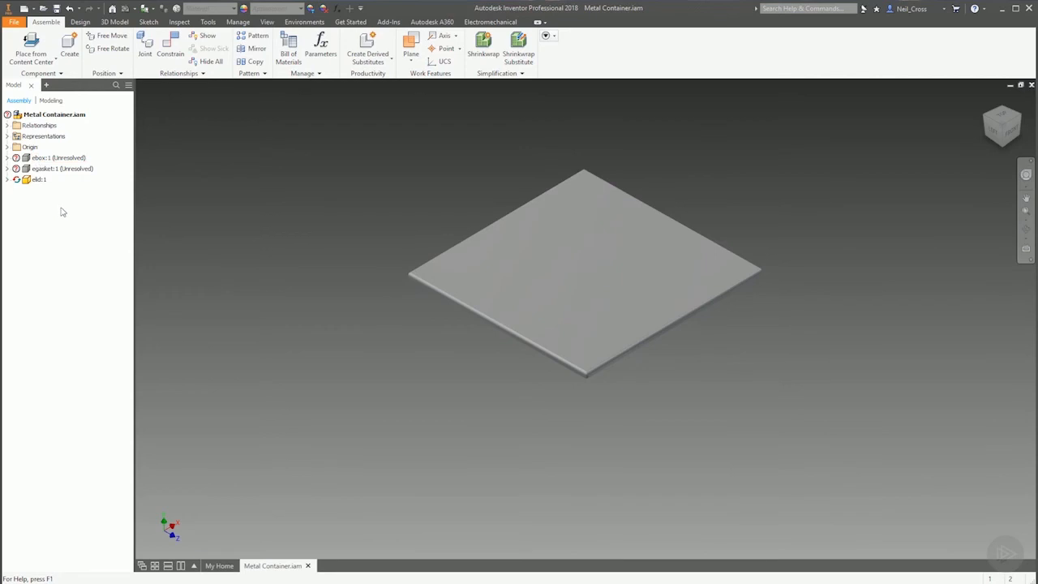
mouse_move(162, 349)
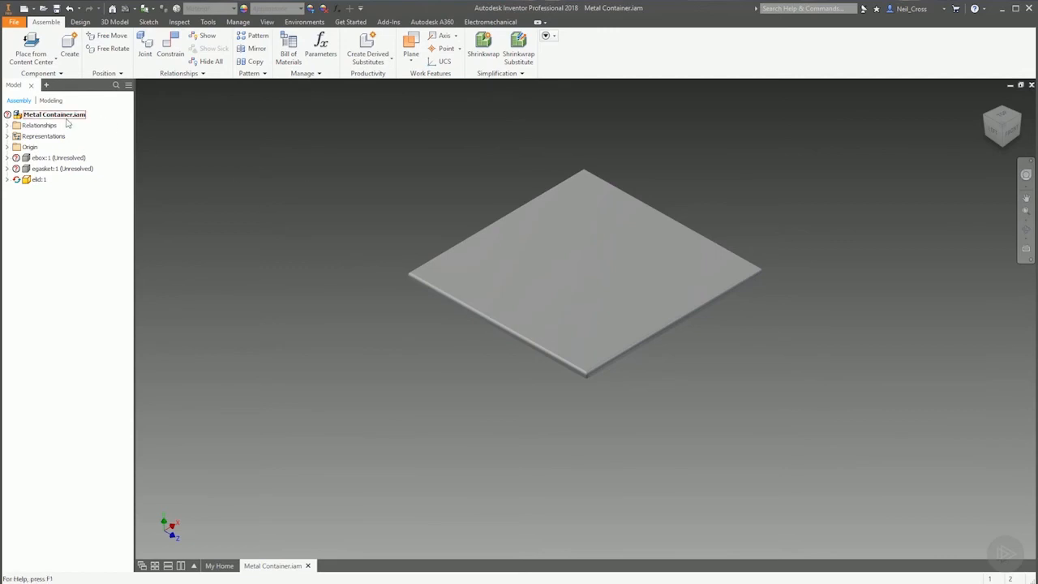
Step: Resolve the missing box reference to Components\ebox v2.ipt via Resolve File
right_click(54, 115)
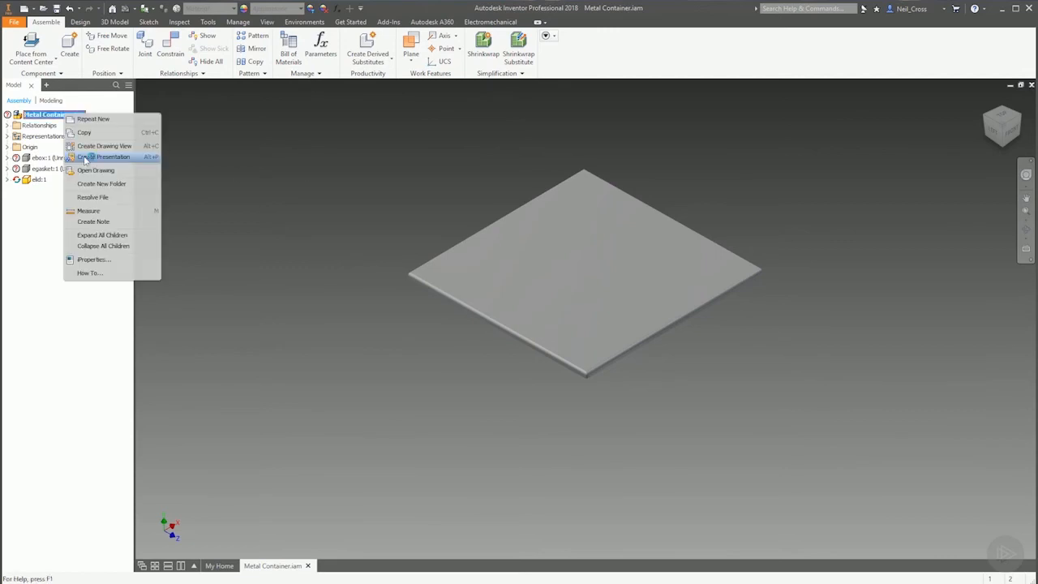
left_click(92, 197)
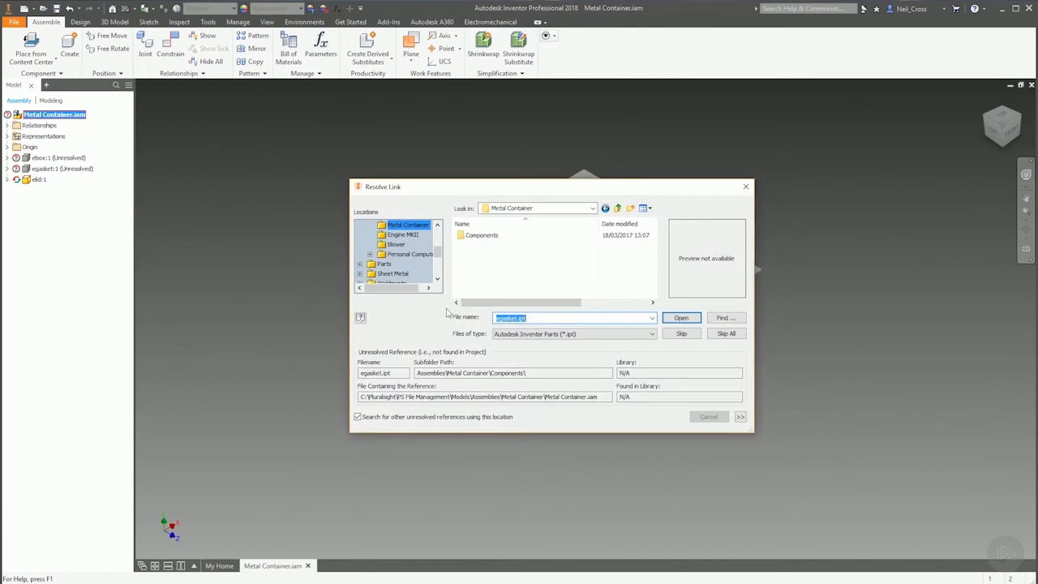
double_click(482, 234)
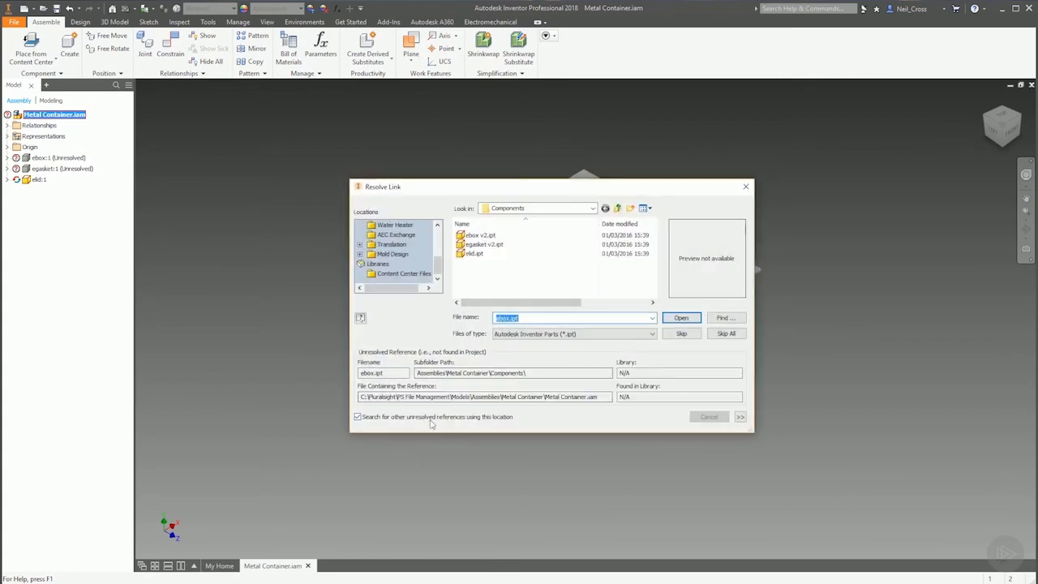
left_click(481, 235)
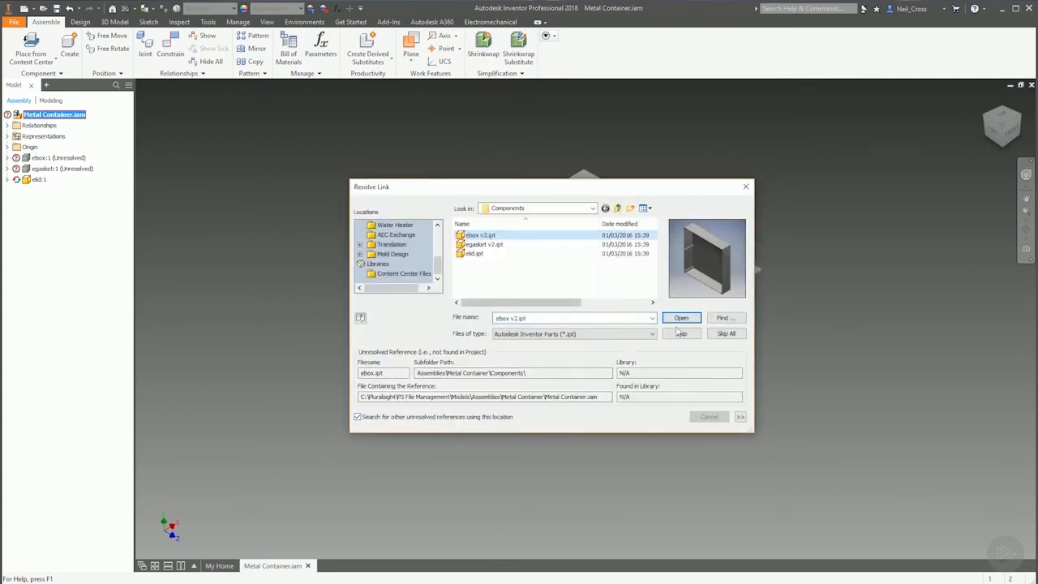
left_click(681, 317)
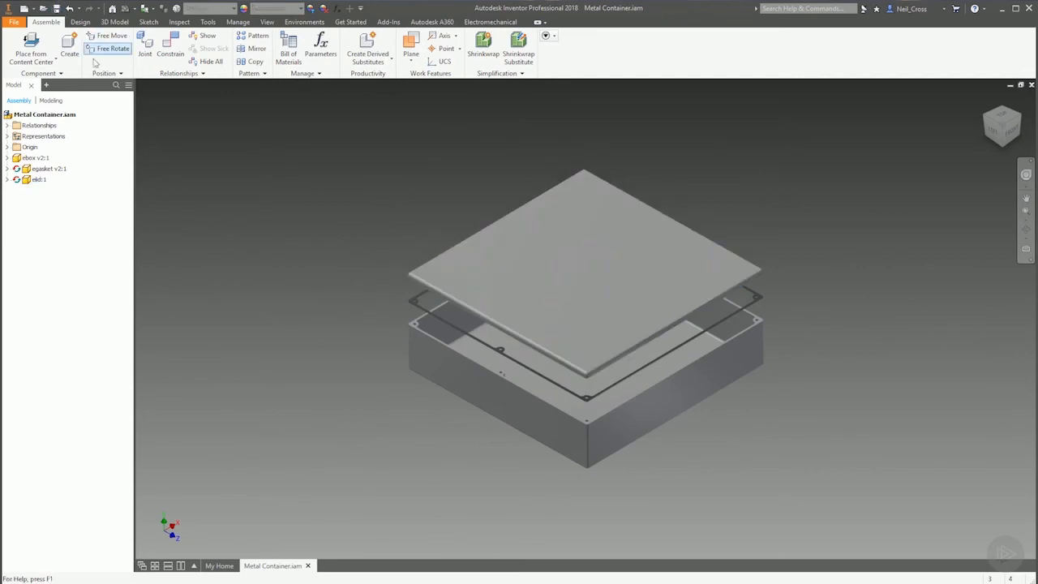
mouse_move(126, 120)
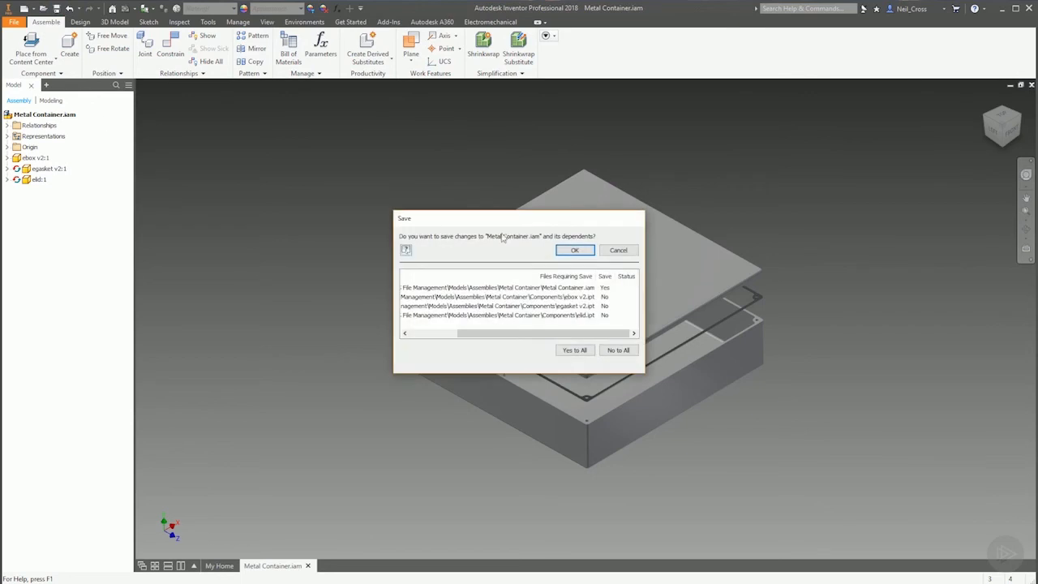
Step: Confirm saving the assembly and accept the data format migration
left_click(575, 249)
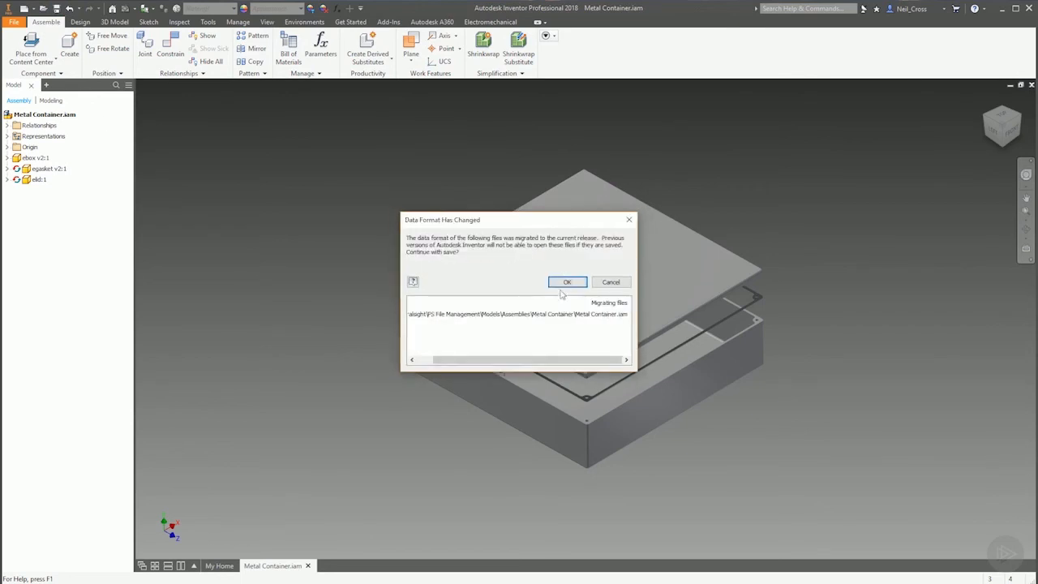
left_click(567, 281)
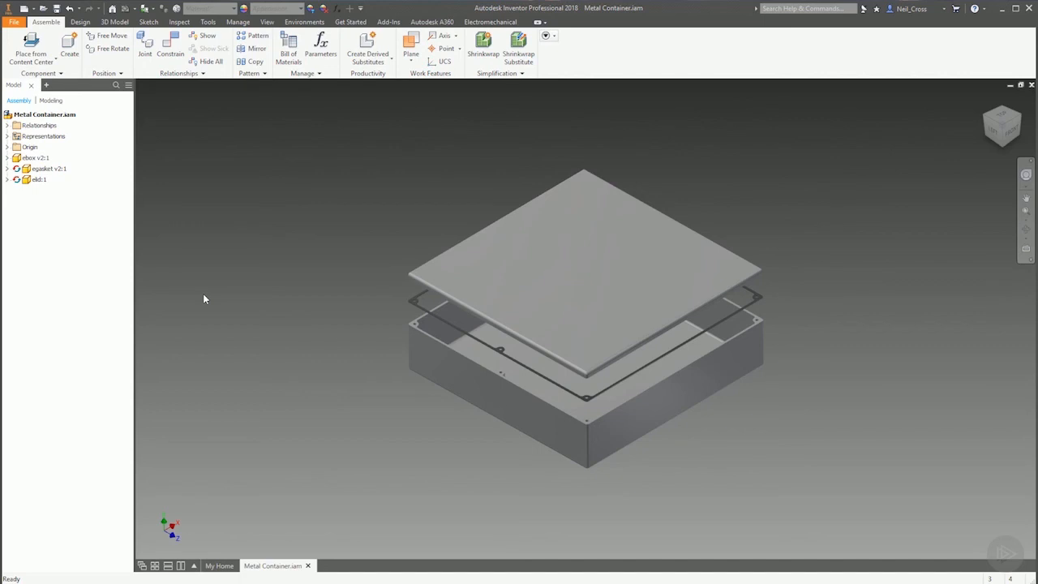
mouse_move(165, 246)
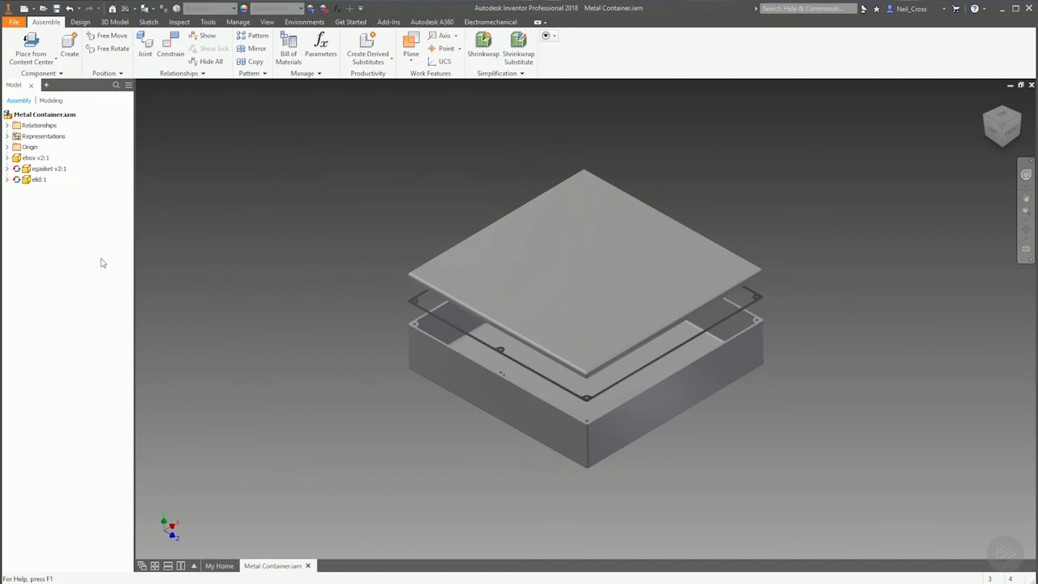
mouse_move(218, 99)
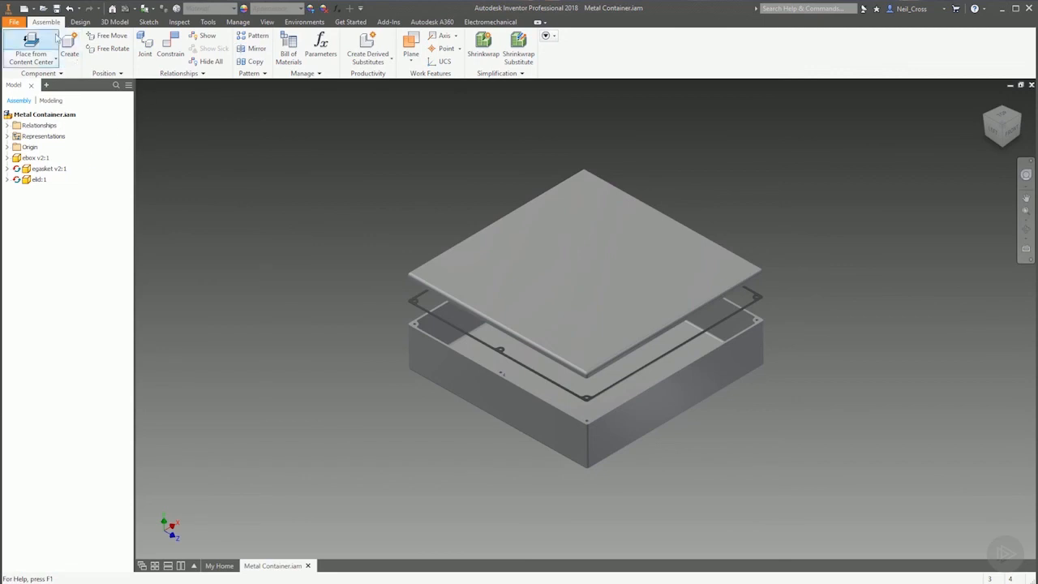
Step: Open Create New File and preview Standard.iam, then standard.dwg templates
left_click(69, 42)
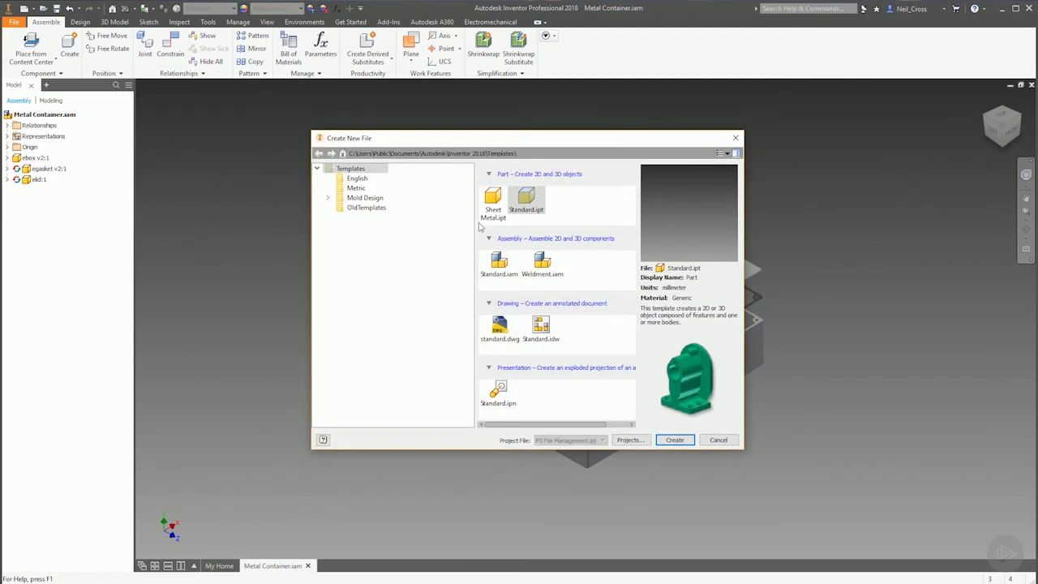
mouse_move(526, 197)
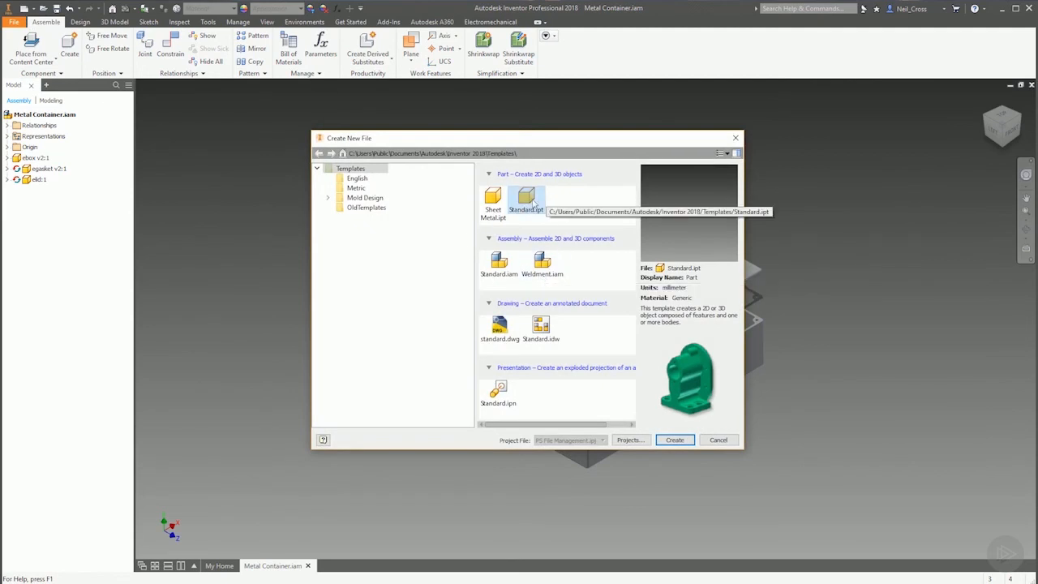
mouse_move(499, 264)
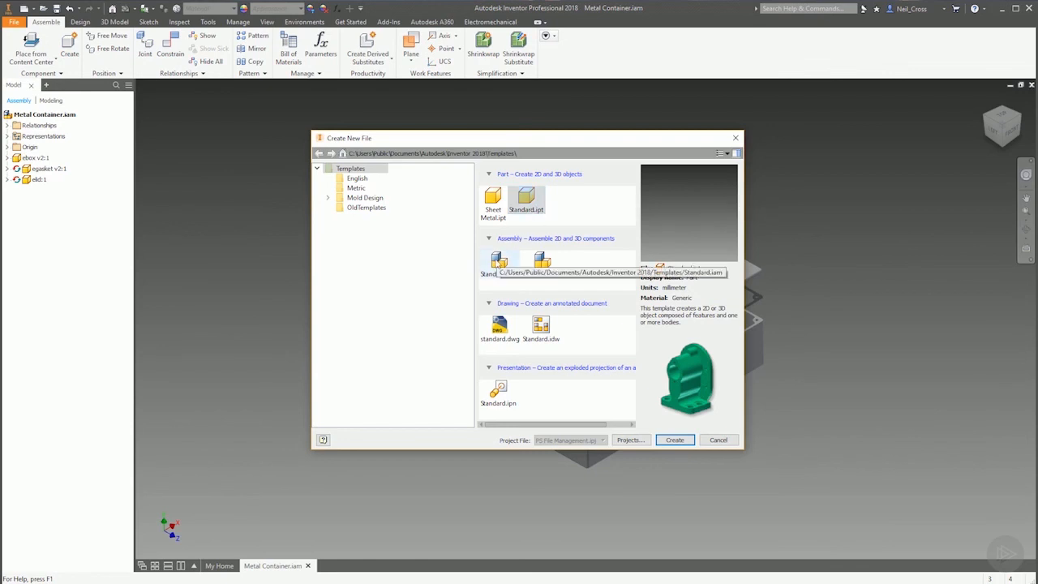
left_click(499, 264)
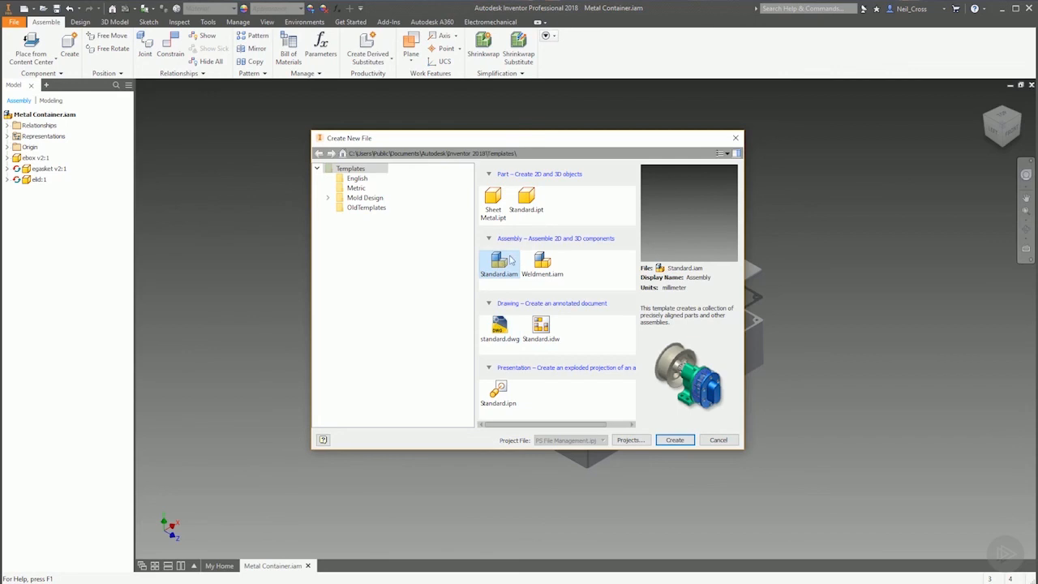
mouse_move(499, 329)
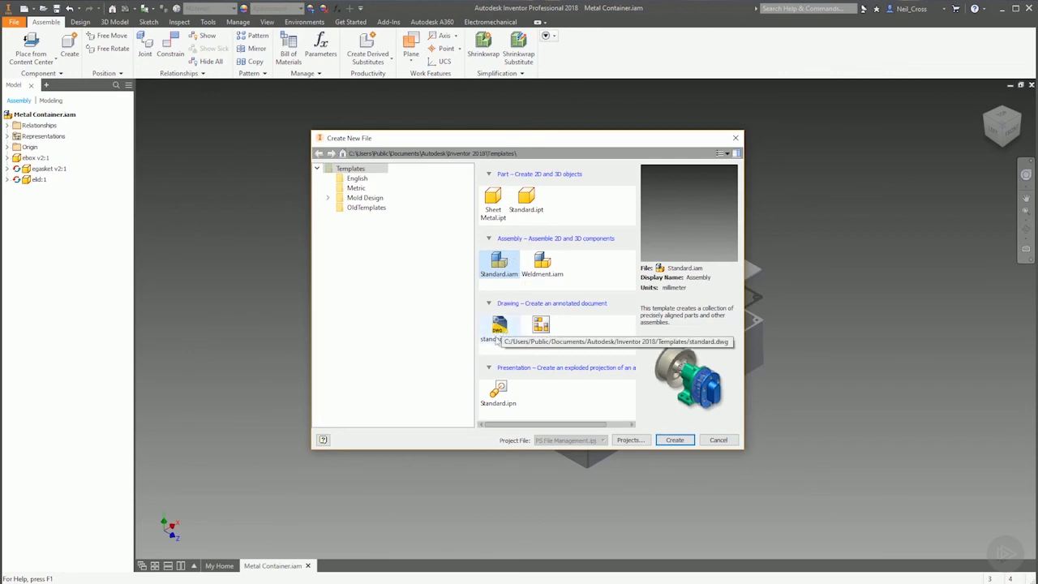
left_click(500, 329)
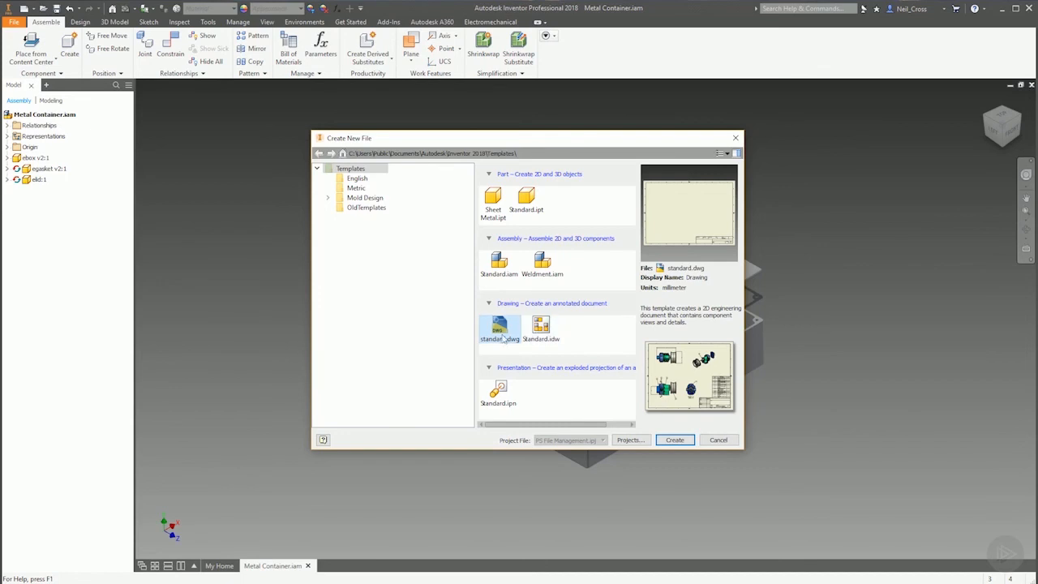
mouse_move(511, 366)
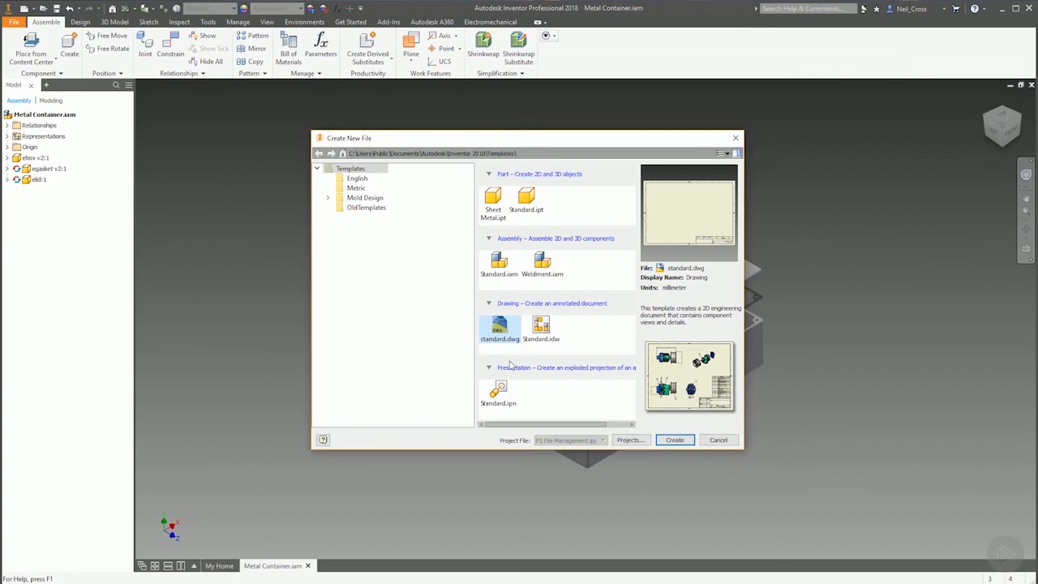
mouse_move(517, 361)
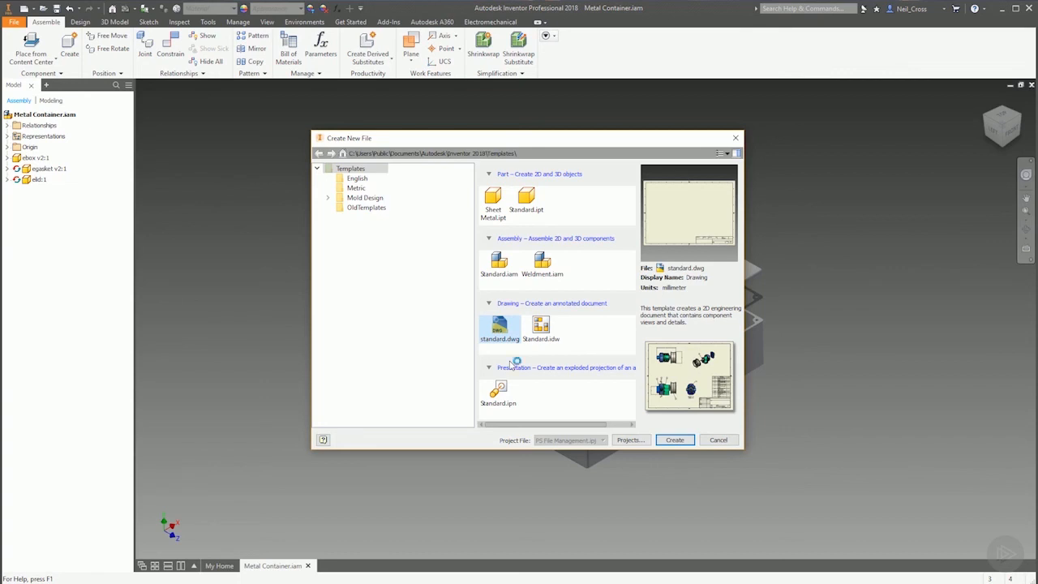